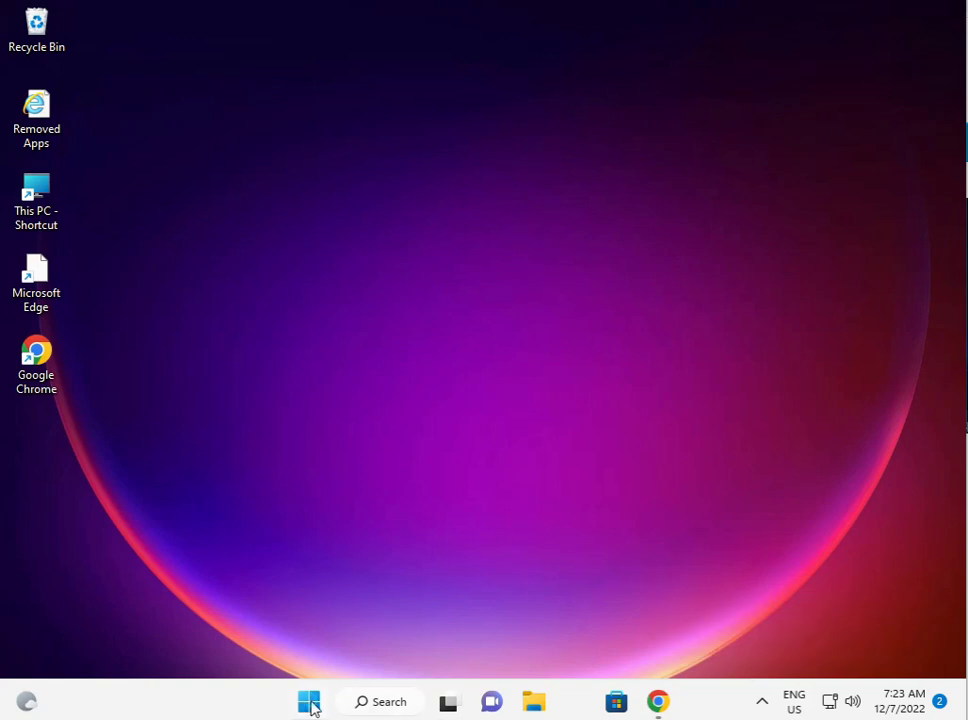
Step: Launch the pinned Settings app from the Start menu, landing on the System page
{"action": "left_click", "coordinate": [308, 701]}
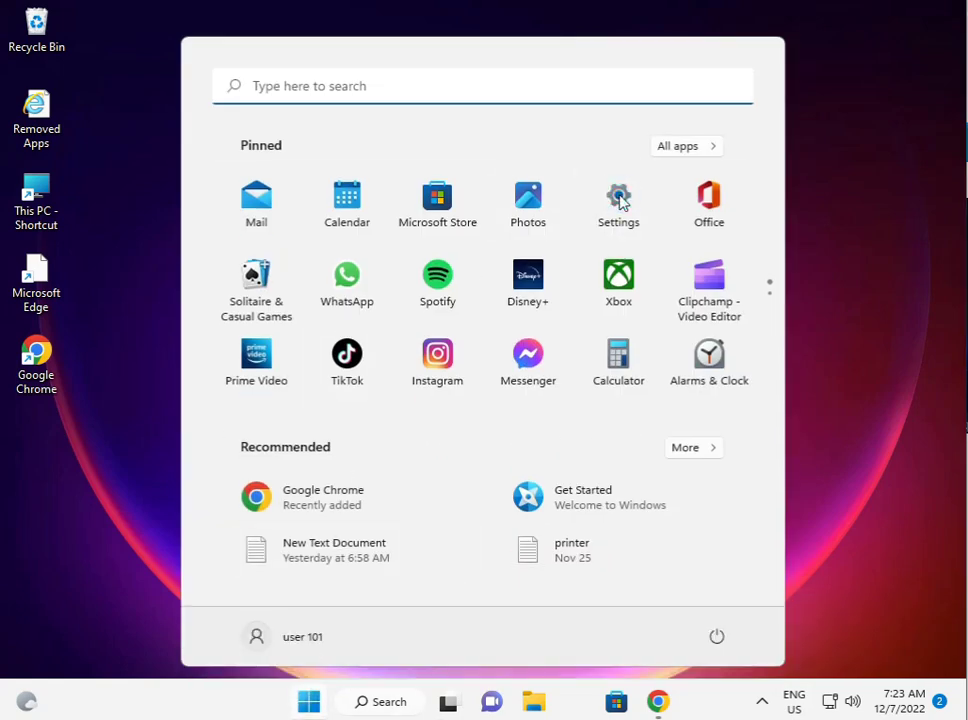
{"action": "left_click", "coordinate": [618, 203]}
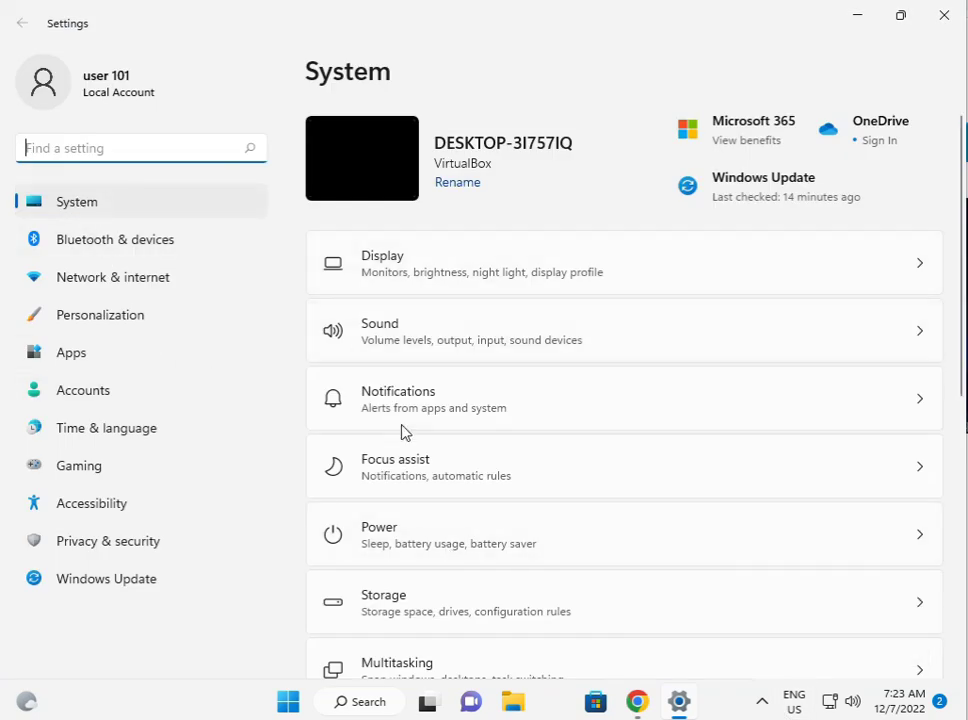
Step: Run the Windows Store Apps troubleshooter from Troubleshoot > Other troubleshooters
{"action": "scroll", "scroll_direction": "down", "scroll_amount": 3}
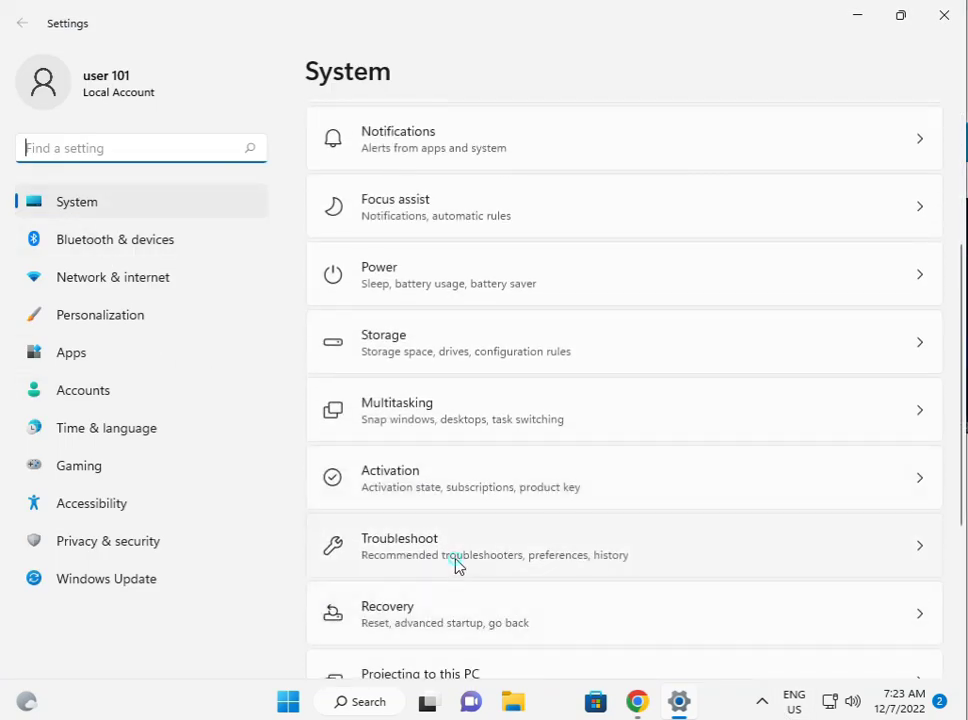
{"action": "left_click", "coordinate": [455, 547]}
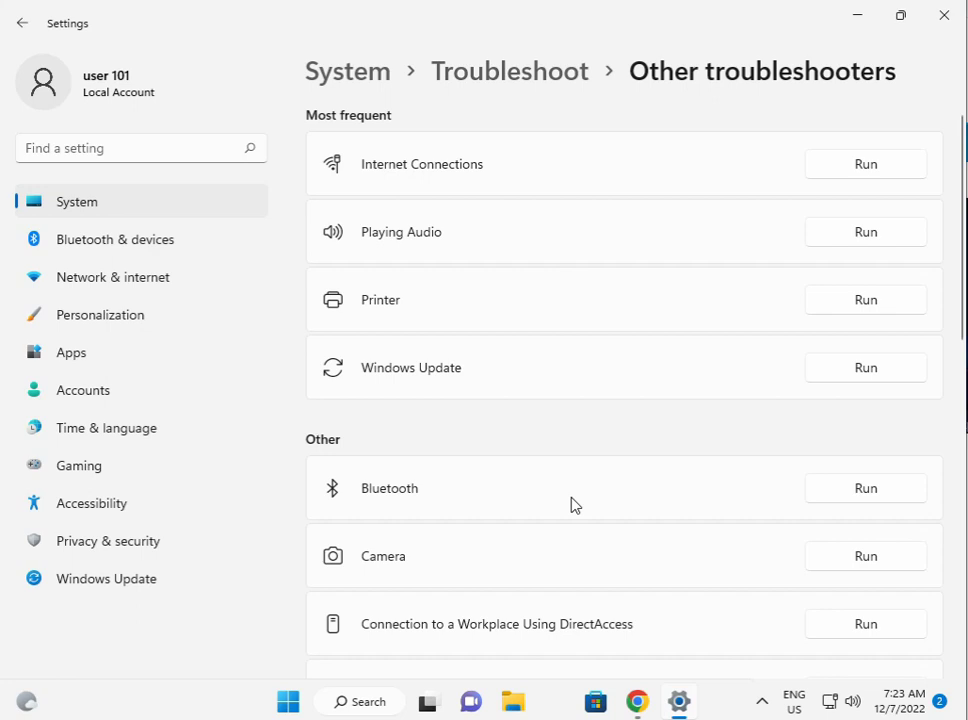
{"action": "scroll", "scroll_direction": "down", "scroll_amount": 3}
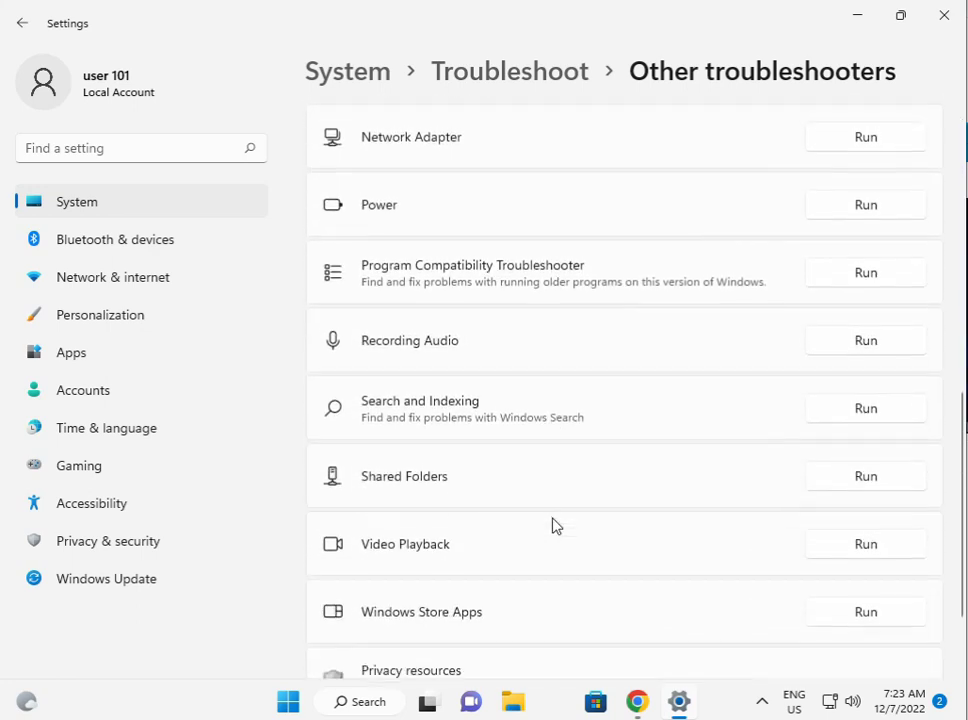
{"action": "scroll", "scroll_direction": "down", "scroll_amount": 3}
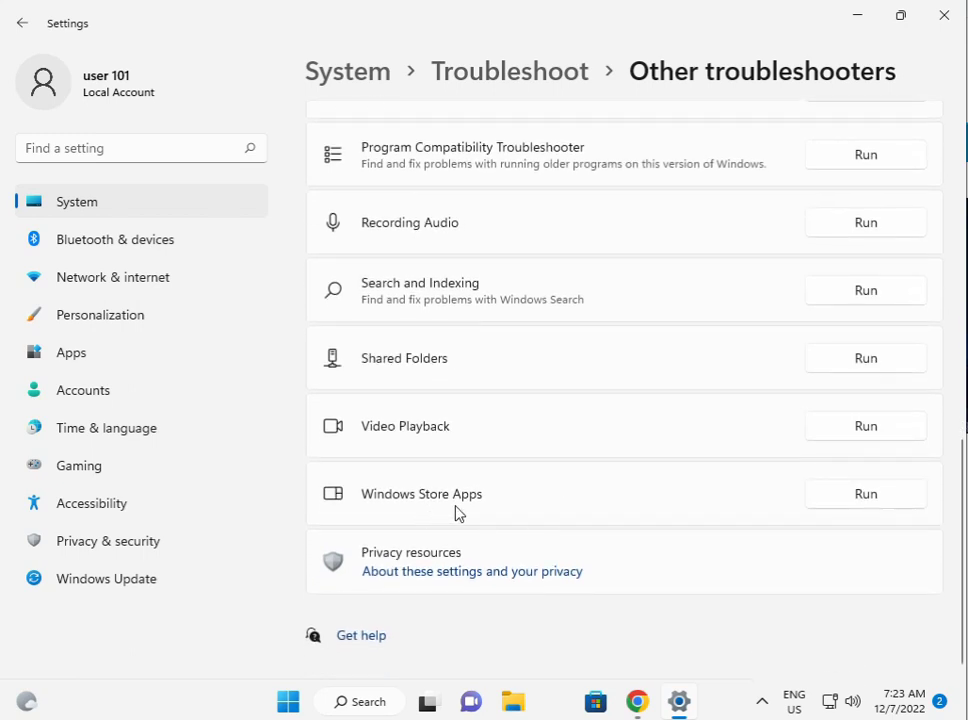
{"action": "left_click", "coordinate": [865, 493]}
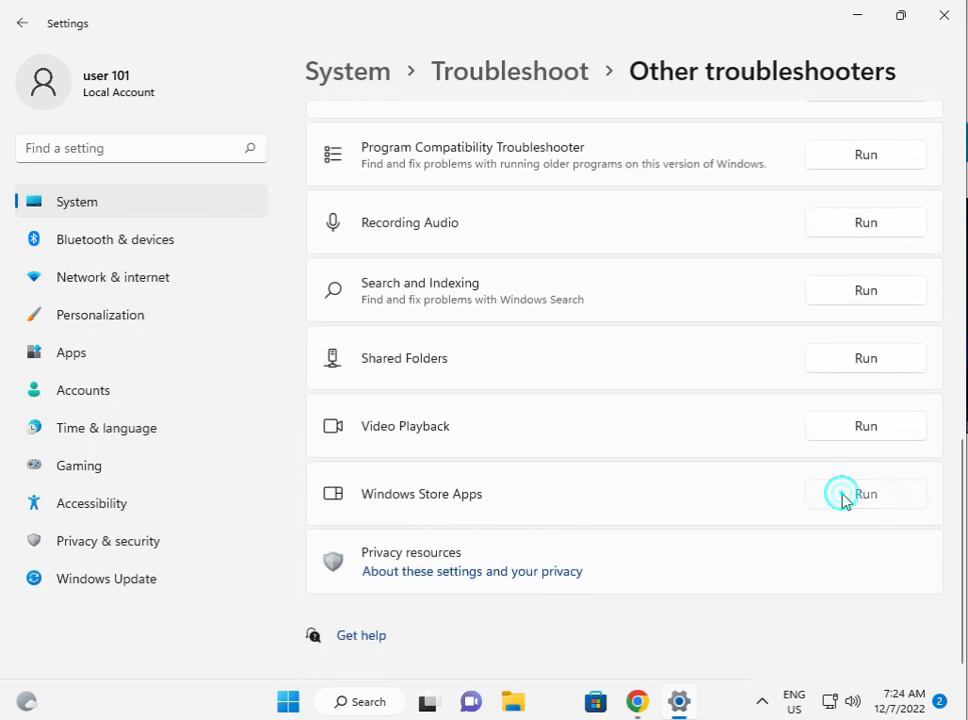
Step: Finish the Store Apps troubleshooter and close Settings to return to the desktop
{"action": "left_click", "coordinate": [864, 493]}
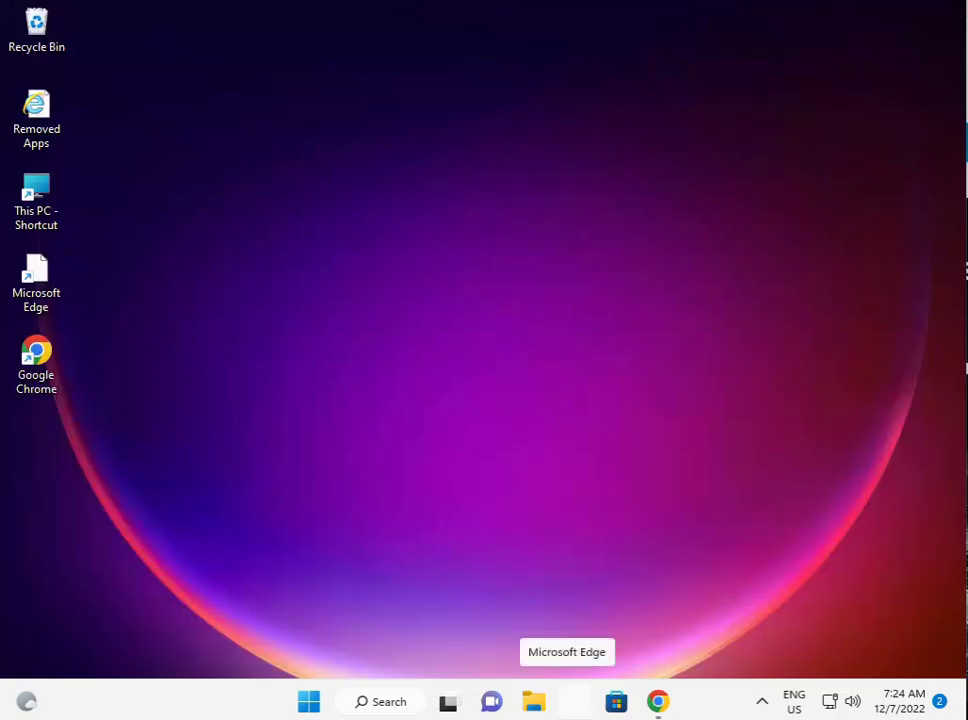
{"action": "mouse_move", "coordinate": [308, 701]}
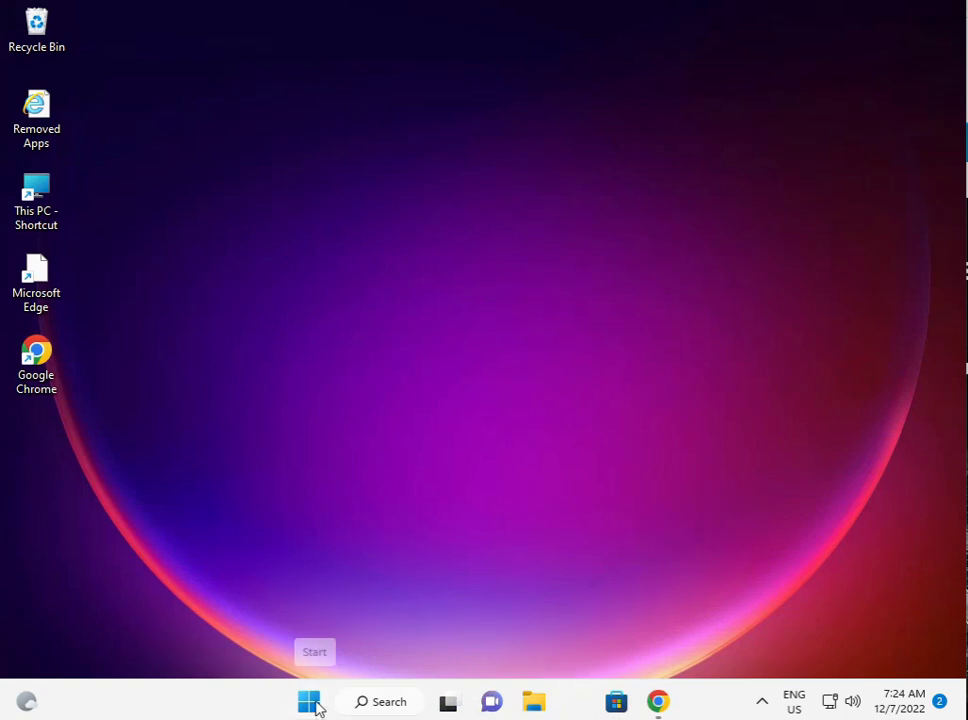
Step: Reopen the pinned Settings app from the Start menu on its System page
{"action": "left_click", "coordinate": [308, 701]}
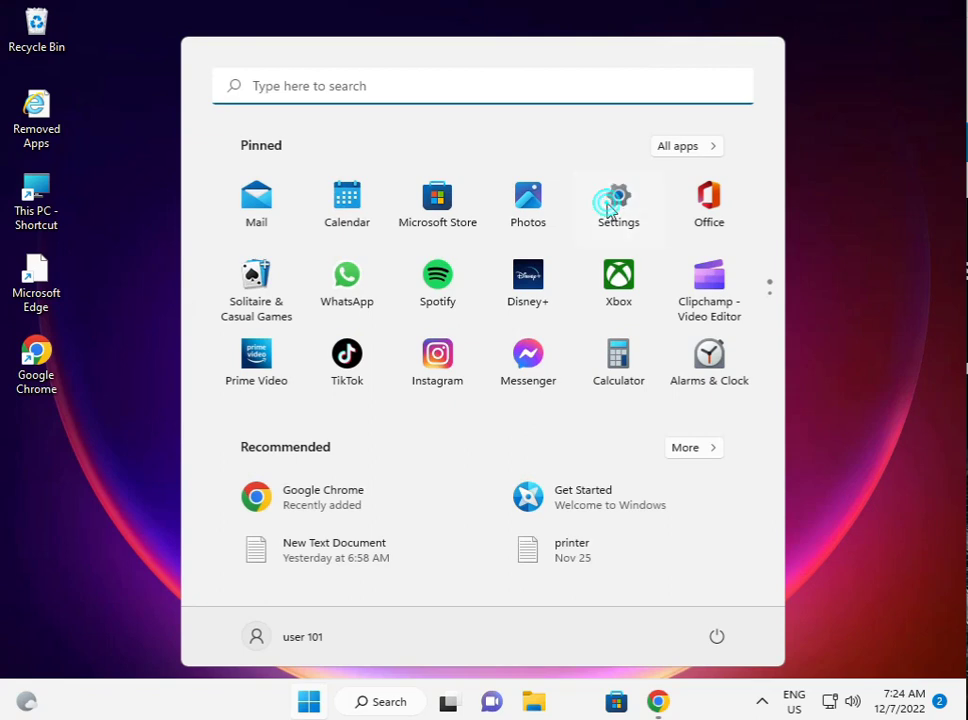
{"action": "left_click", "coordinate": [618, 203]}
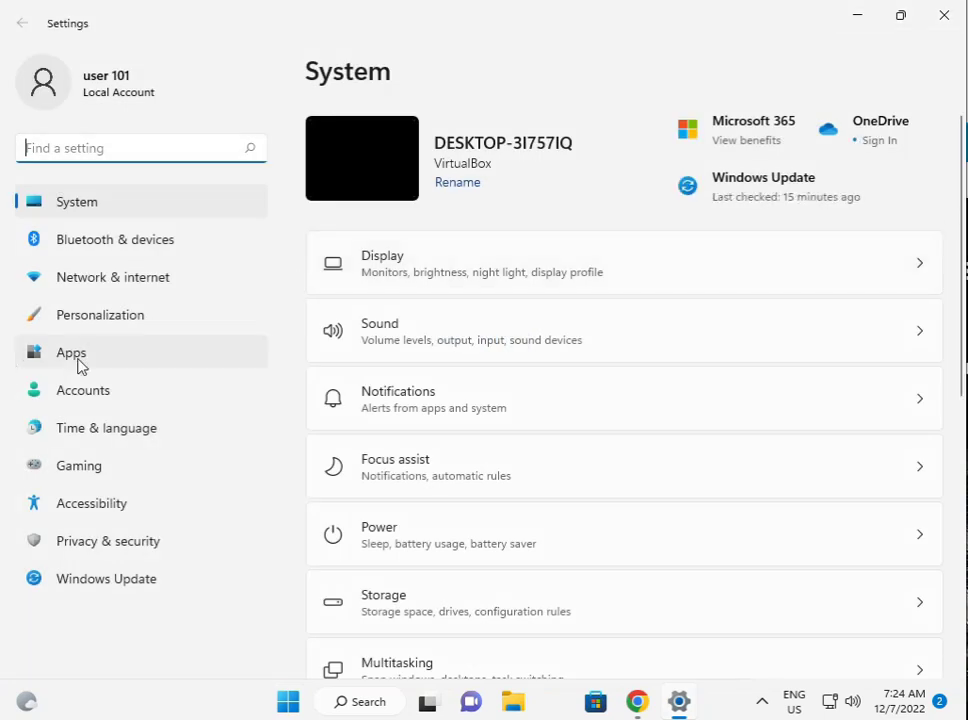
Step: Open Microsoft Store's Advanced options from Apps > Apps & features
{"action": "left_click", "coordinate": [71, 352]}
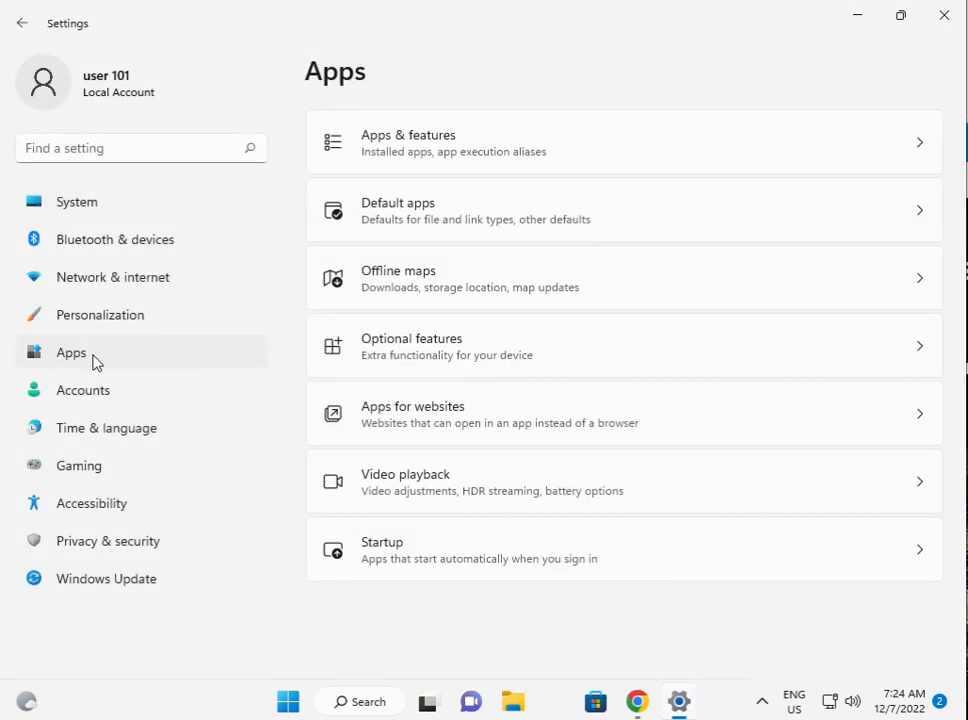
{"action": "mouse_move", "coordinate": [500, 148]}
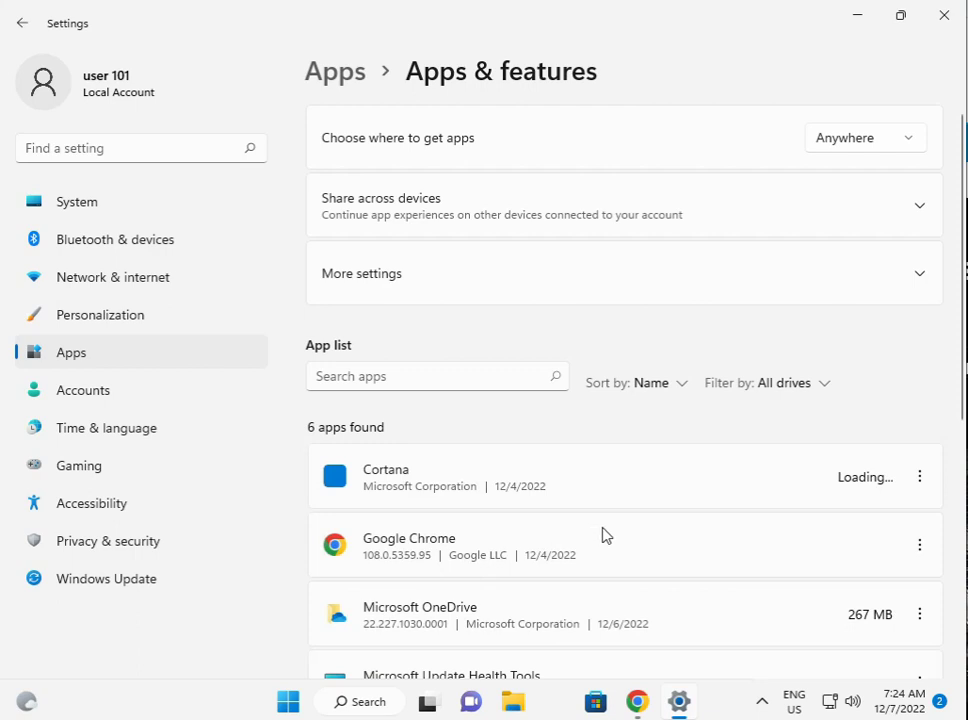
{"action": "scroll", "scroll_direction": "down", "scroll_amount": 3}
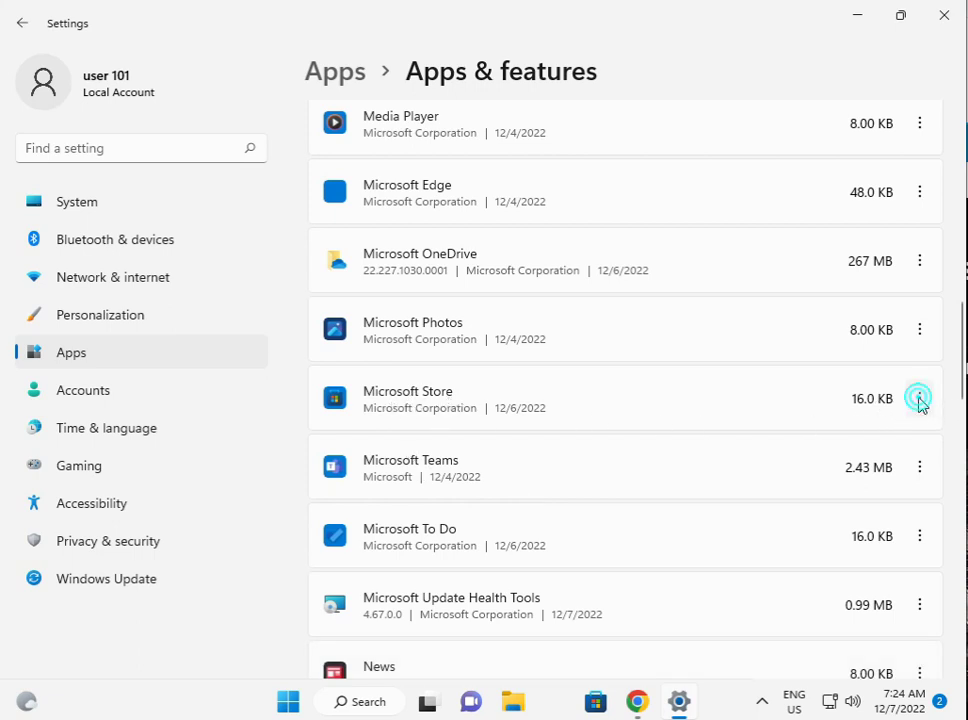
{"action": "left_click", "coordinate": [919, 398]}
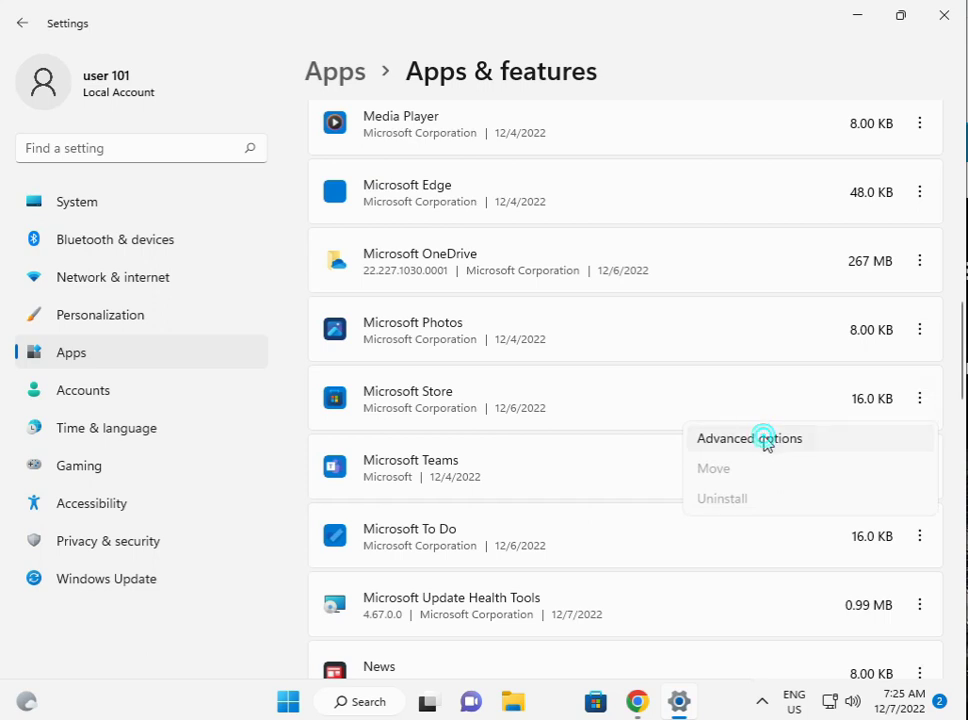
{"action": "mouse_move", "coordinate": [765, 445]}
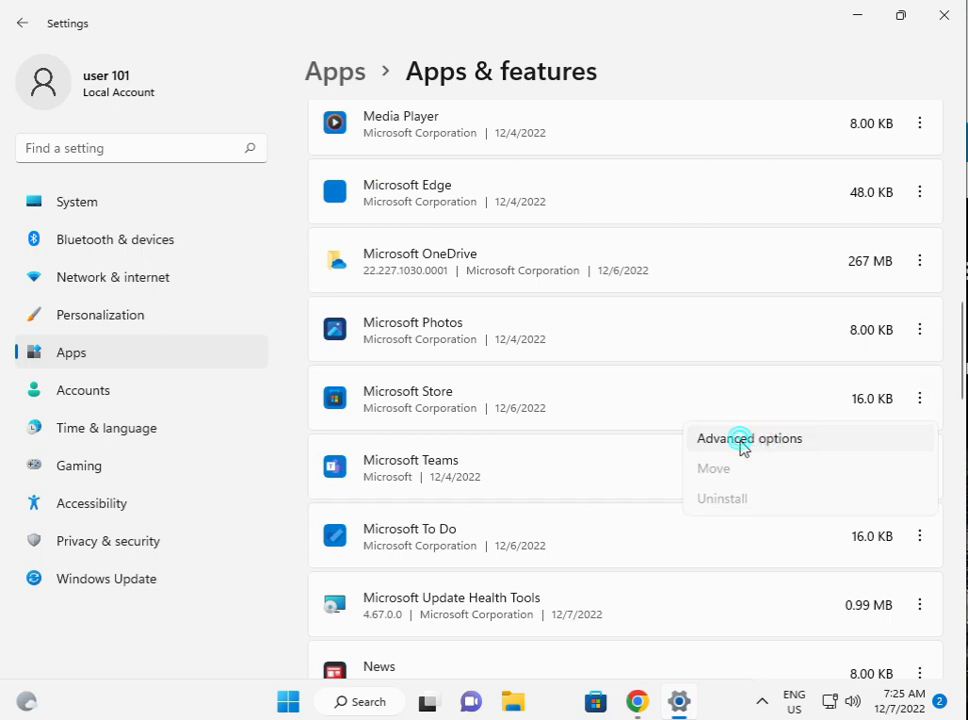
{"action": "left_click", "coordinate": [749, 438]}
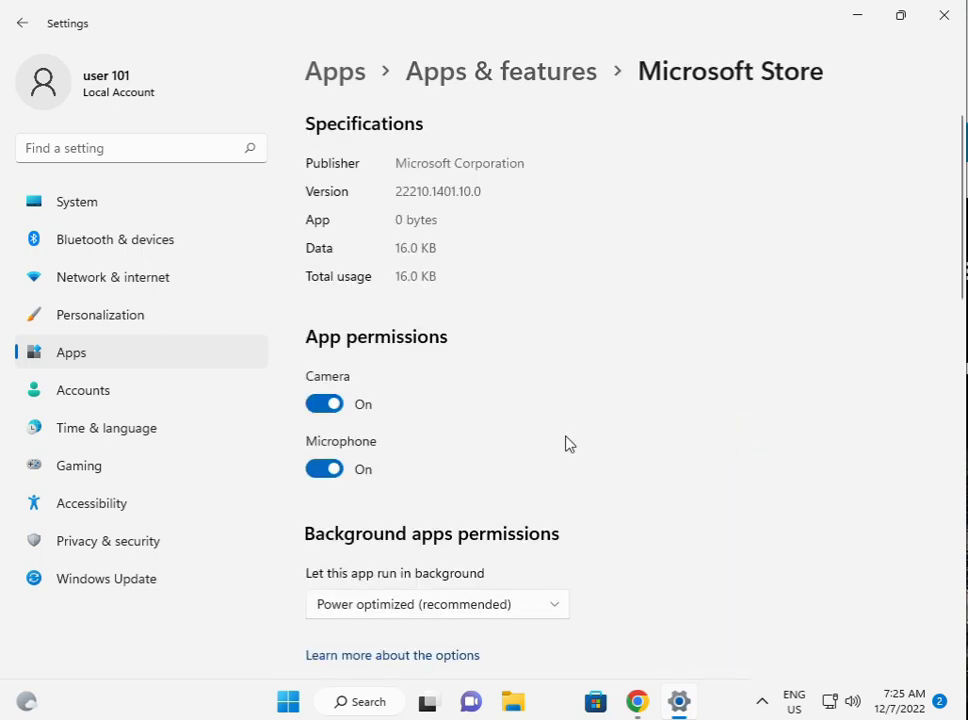
Step: Repair and then reset the Microsoft Store app from its Reset section
{"action": "scroll", "scroll_direction": "down", "scroll_amount": 3}
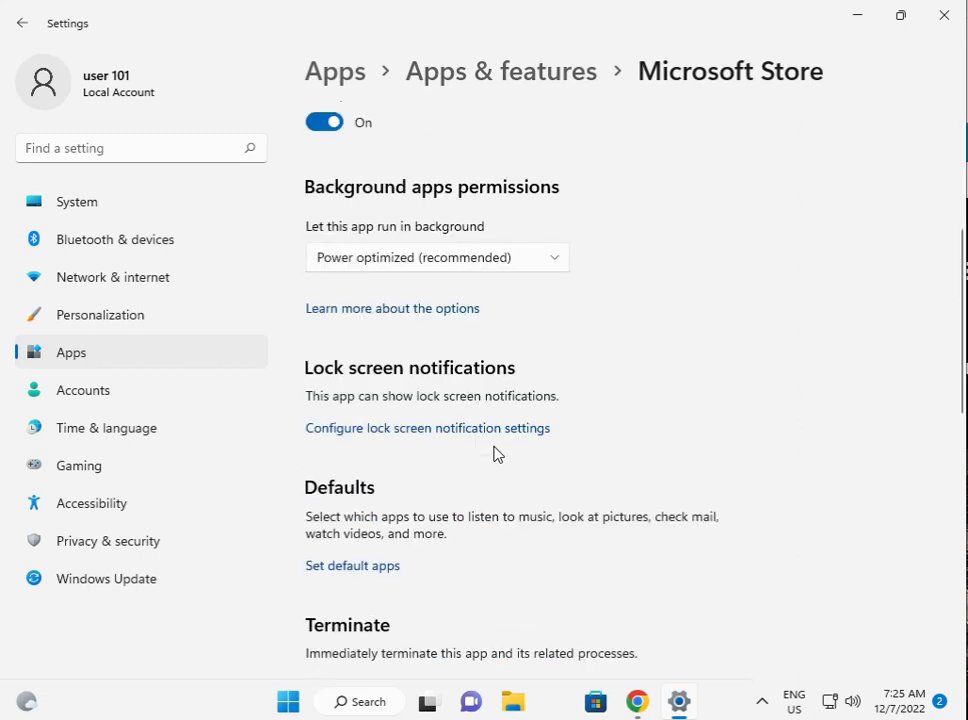
{"action": "scroll", "scroll_direction": "down", "scroll_amount": 3}
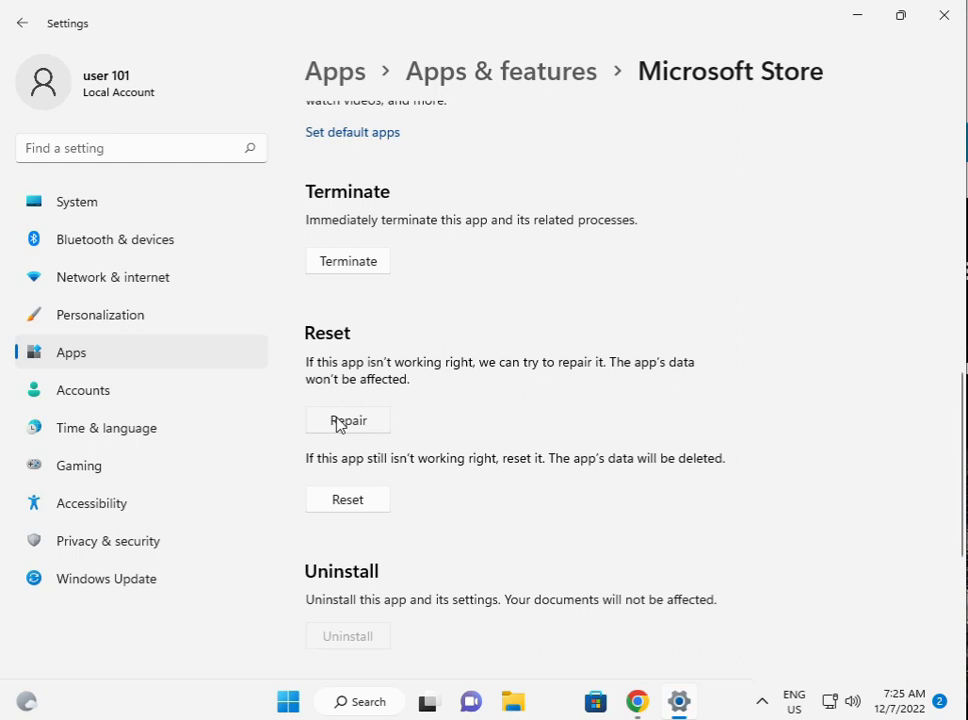
{"action": "left_click", "coordinate": [347, 420]}
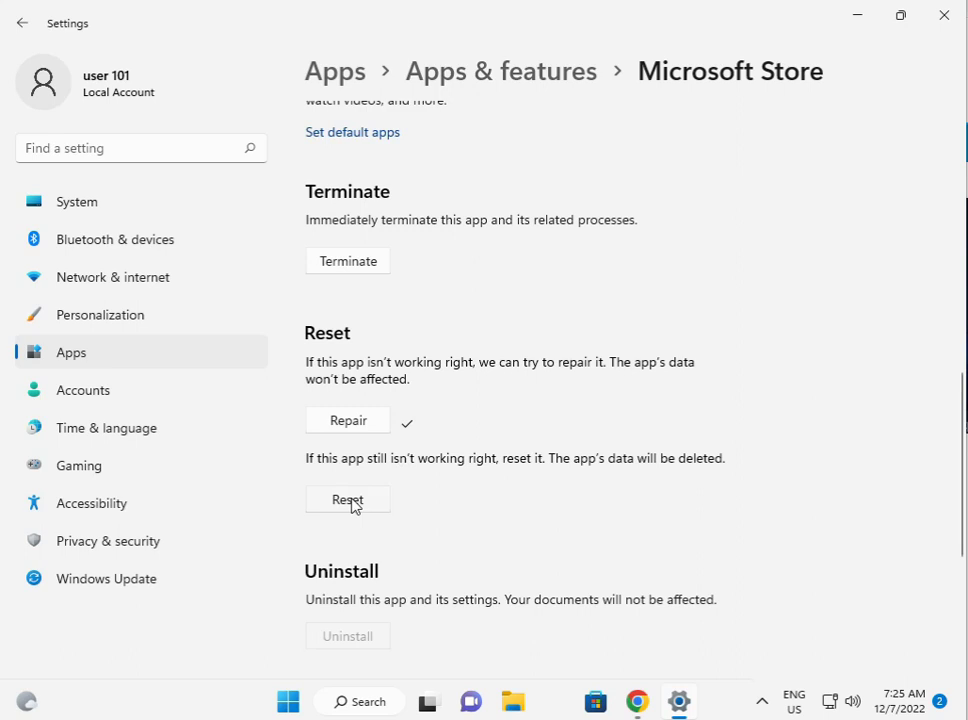
{"action": "left_click", "coordinate": [347, 499]}
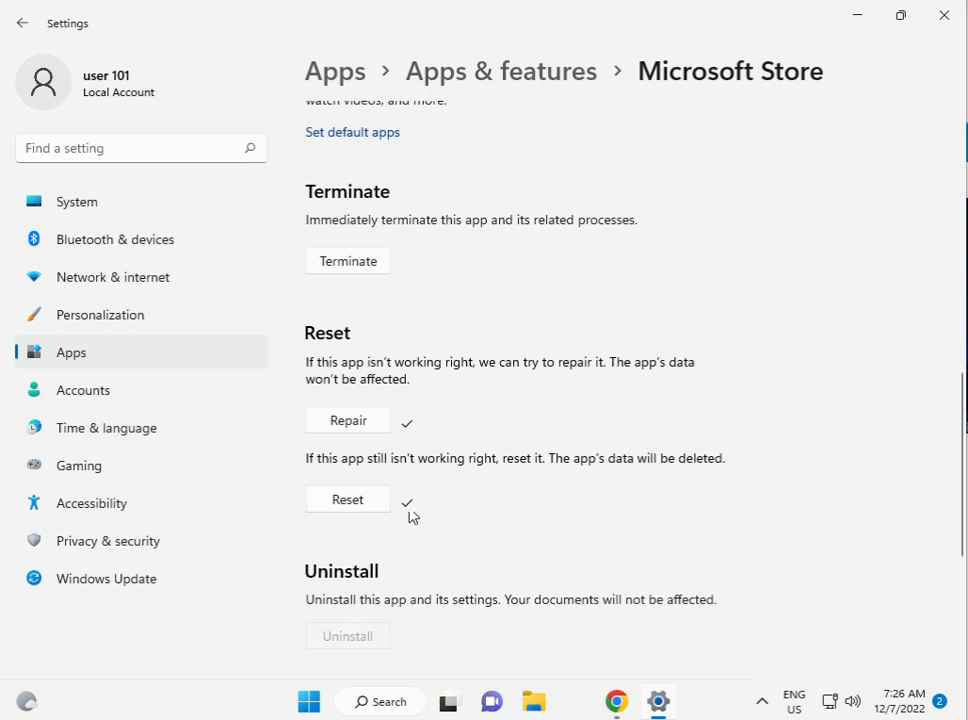
{"action": "mouse_move", "coordinate": [569, 683]}
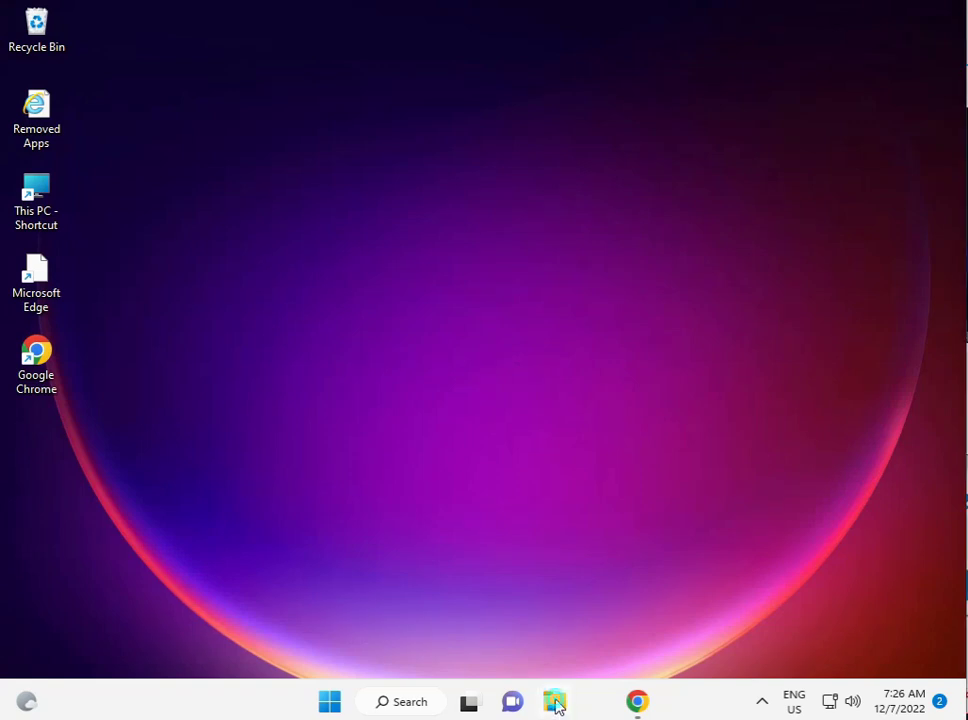
Step: In File Explorer, open the user's profile folder under Local Disk (C:) > Users
{"action": "left_click", "coordinate": [554, 701]}
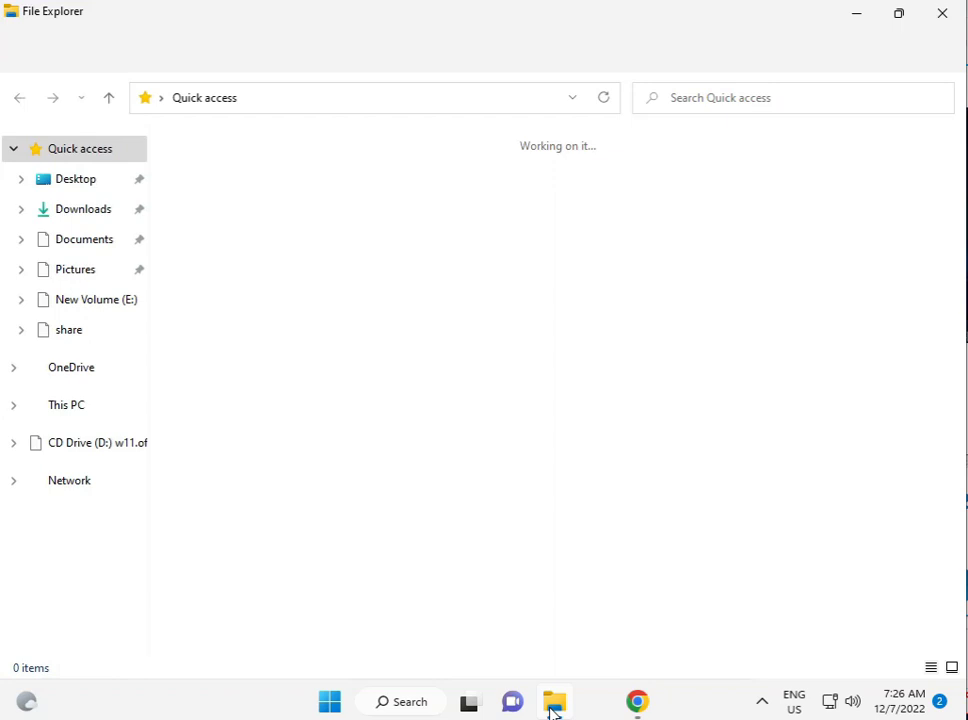
{"action": "left_click", "coordinate": [66, 404]}
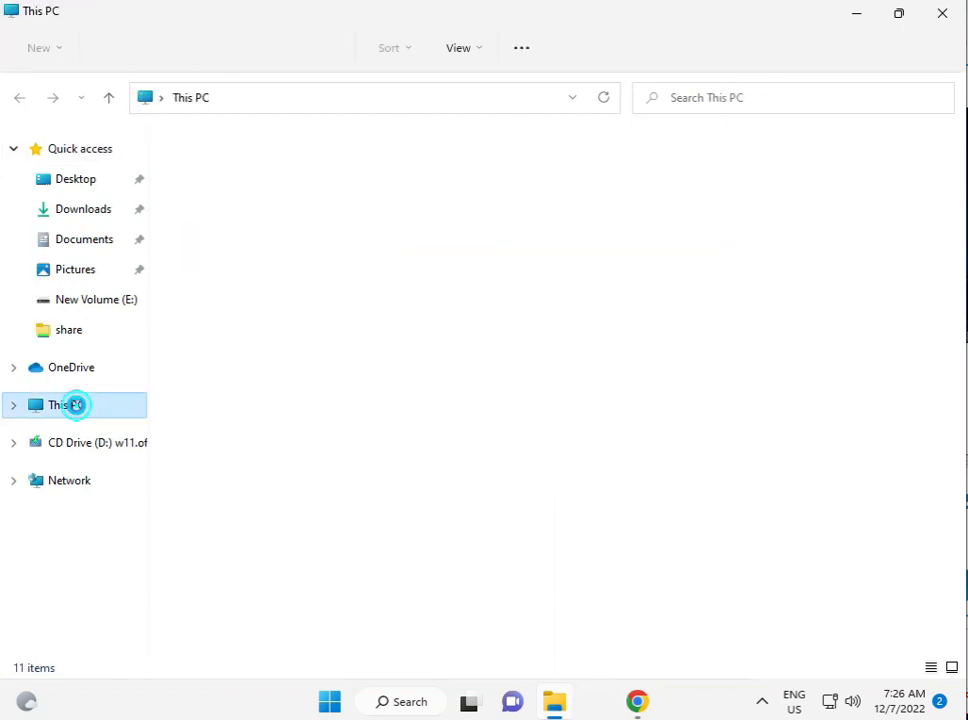
{"action": "left_click", "coordinate": [67, 404]}
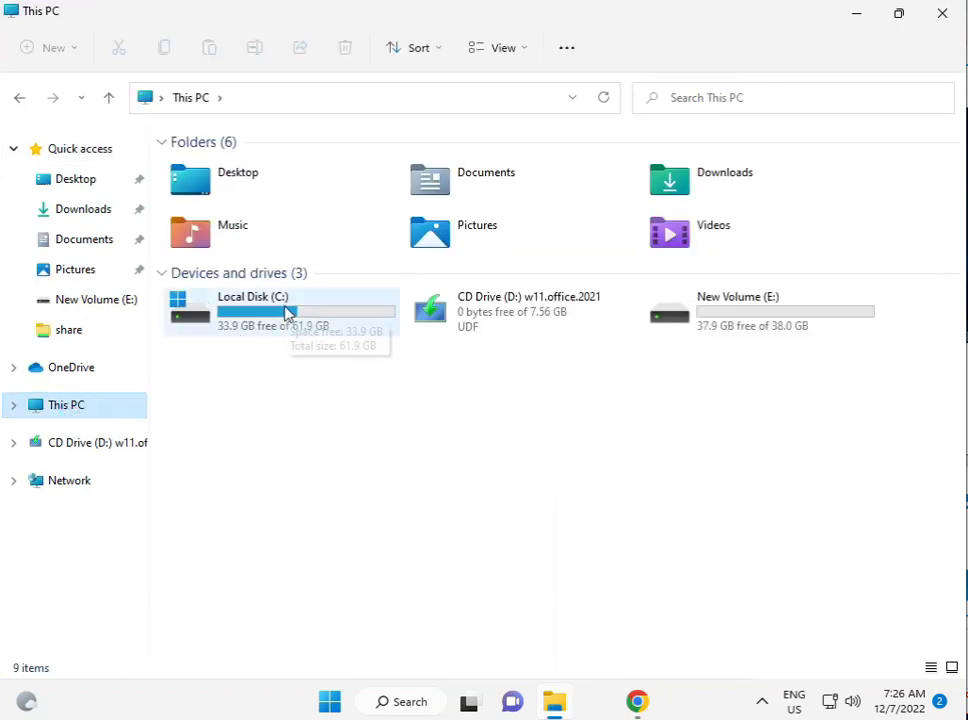
{"action": "double_click", "coordinate": [252, 310]}
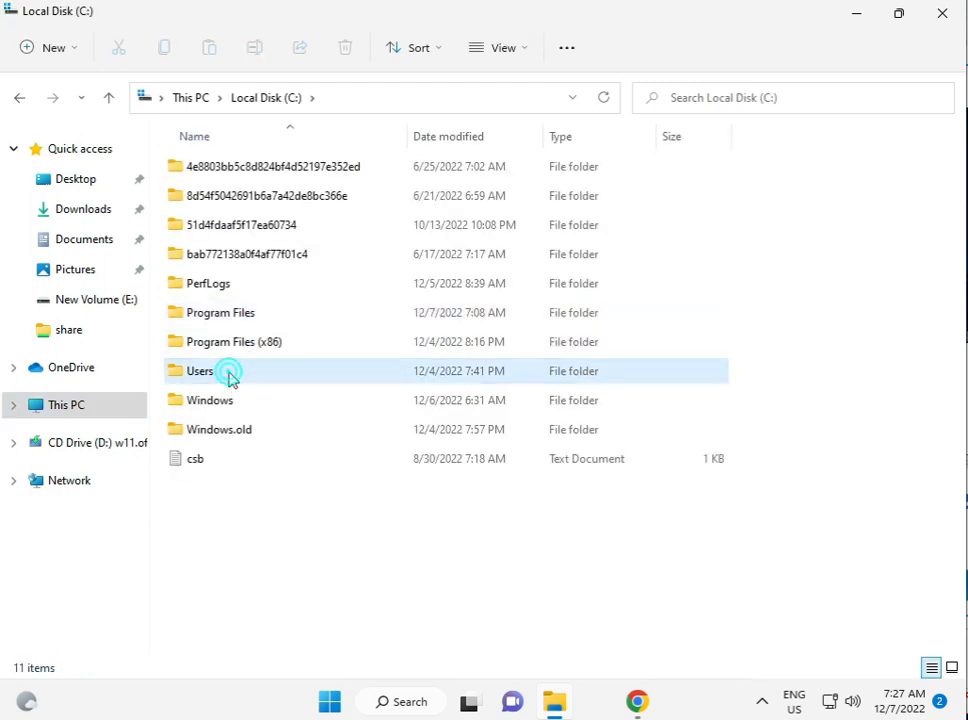
{"action": "double_click", "coordinate": [200, 371]}
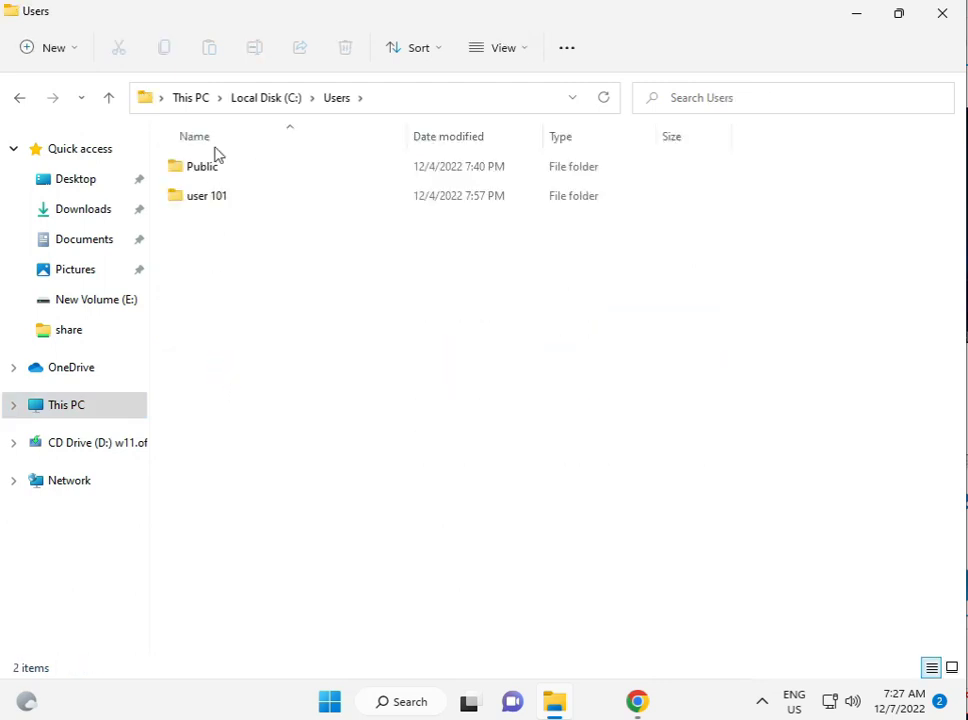
{"action": "mouse_move", "coordinate": [207, 195]}
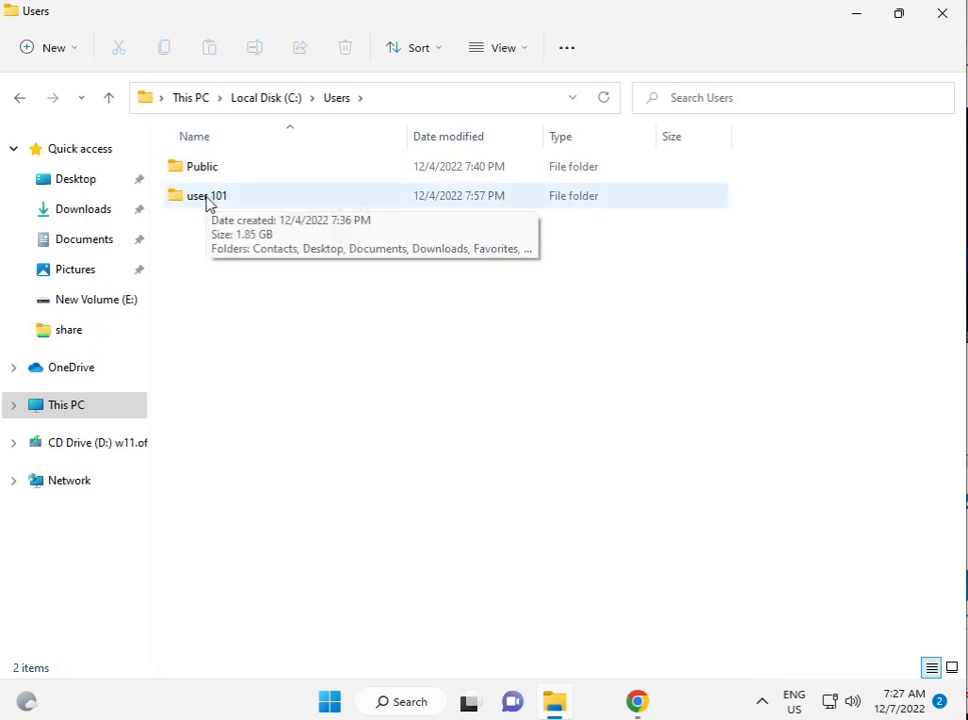
{"action": "left_click", "coordinate": [207, 195]}
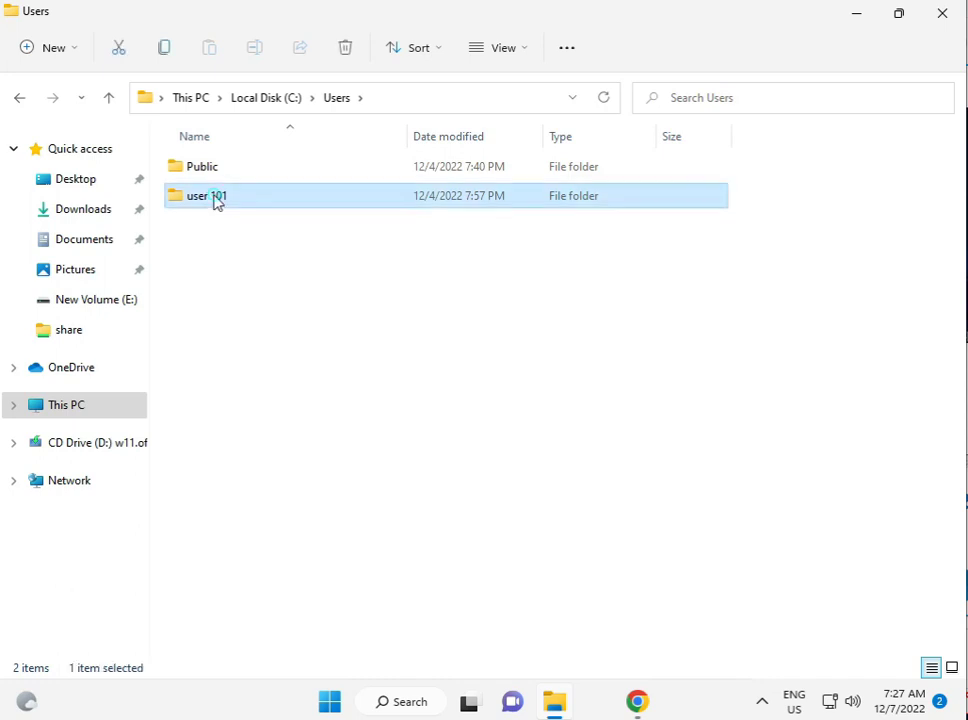
{"action": "double_click", "coordinate": [207, 195]}
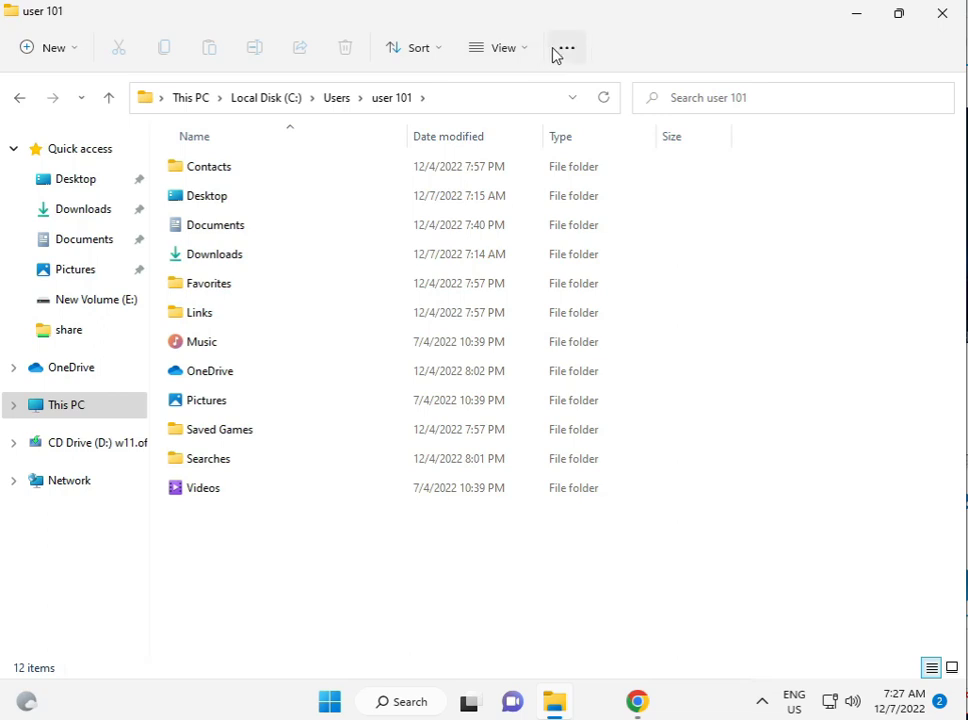
Step: View the profile folder's properties, then close the dialog
{"action": "left_click", "coordinate": [566, 47]}
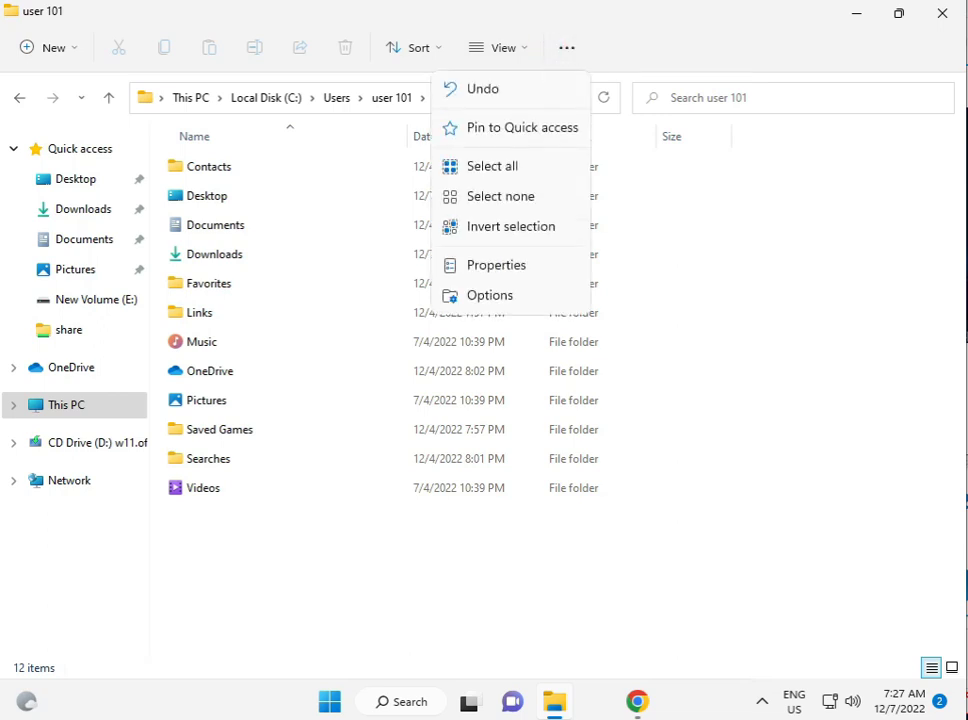
{"action": "left_click", "coordinate": [496, 265]}
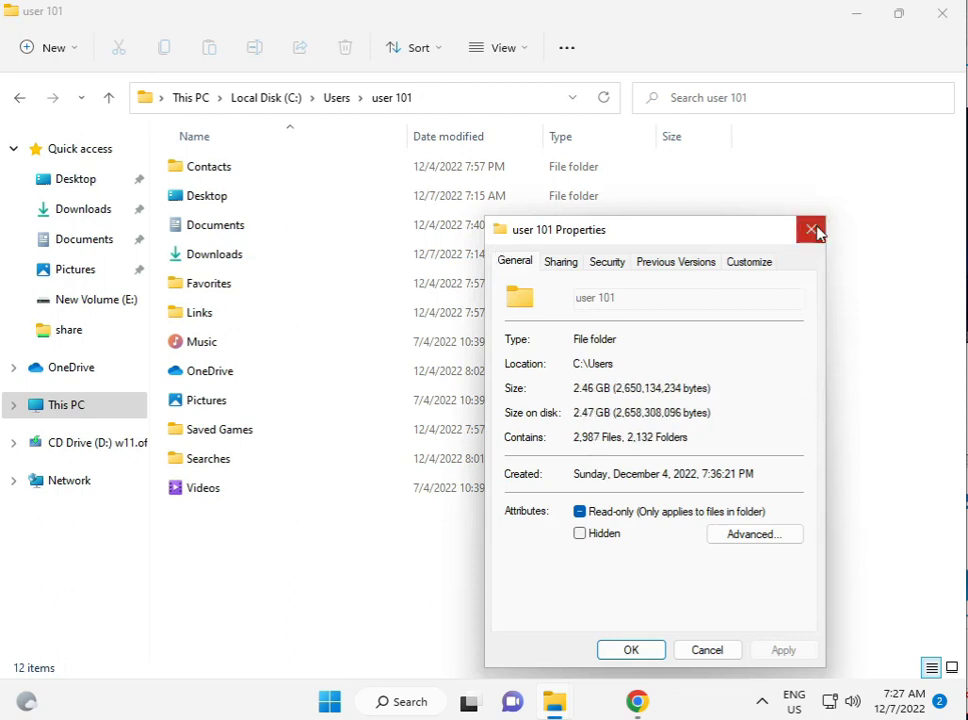
{"action": "left_click", "coordinate": [810, 229]}
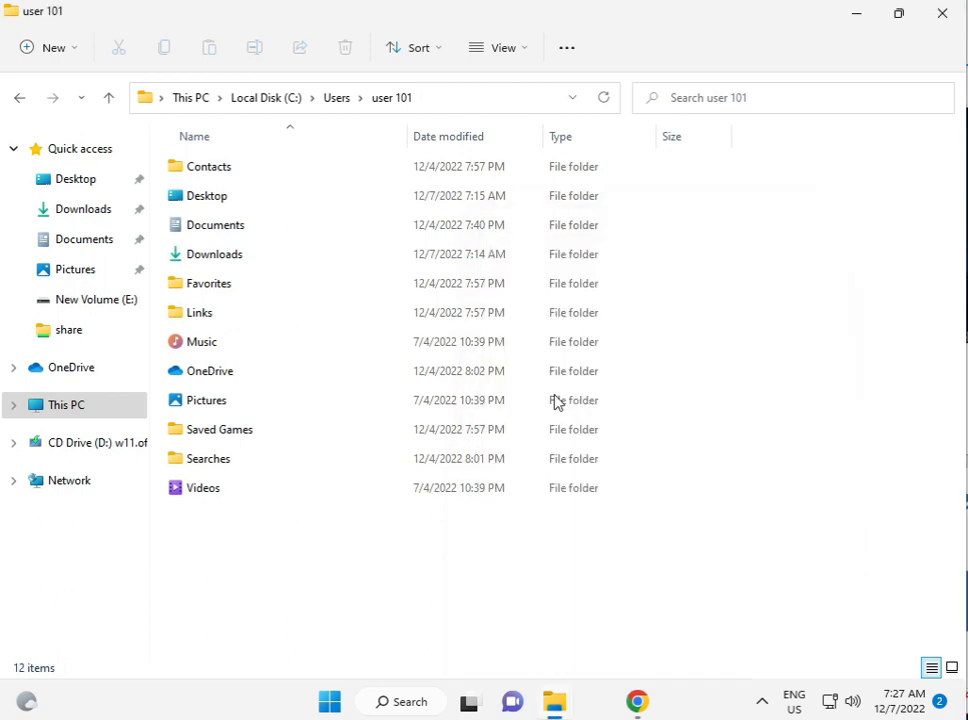
Step: Enable 'Show hidden files, folders, and drives' in folder options and select AppData
{"action": "left_click", "coordinate": [566, 47]}
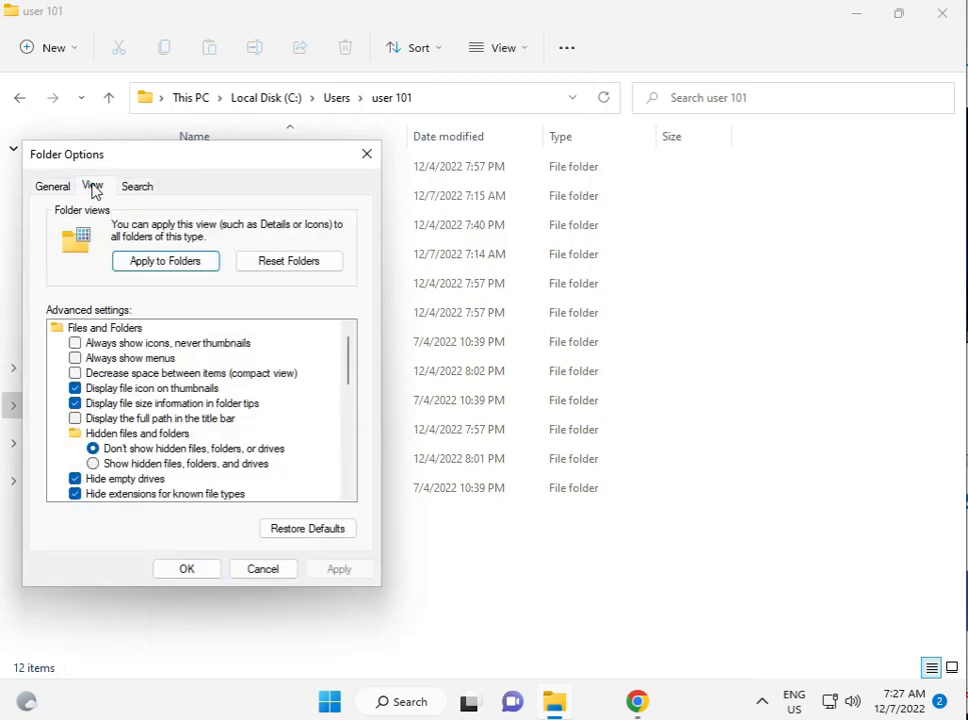
{"action": "left_click", "coordinate": [92, 463]}
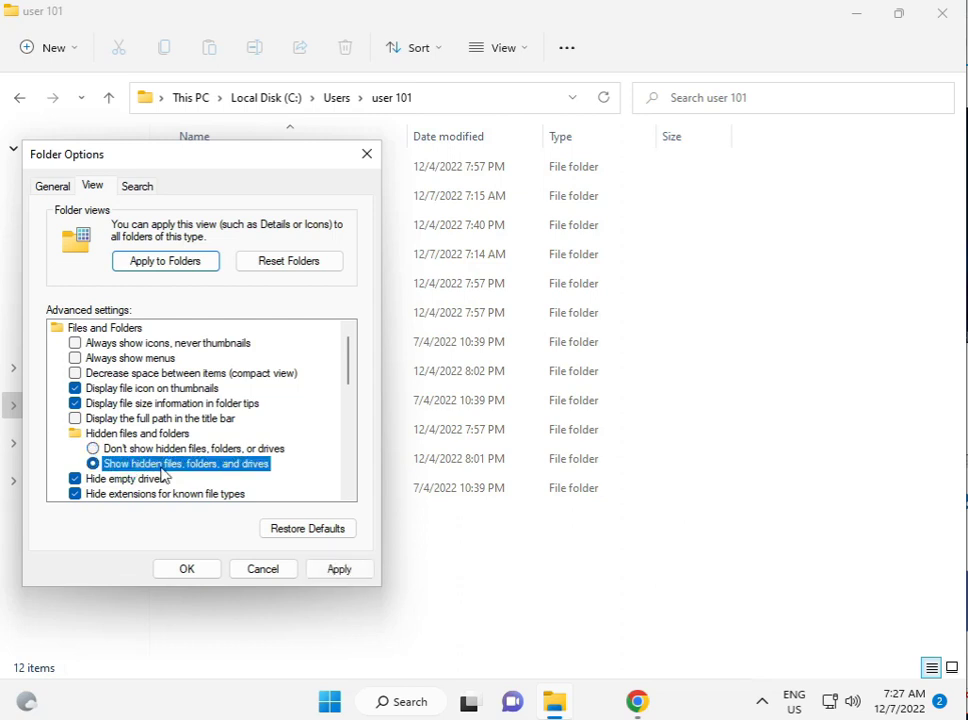
{"action": "left_click", "coordinate": [186, 568]}
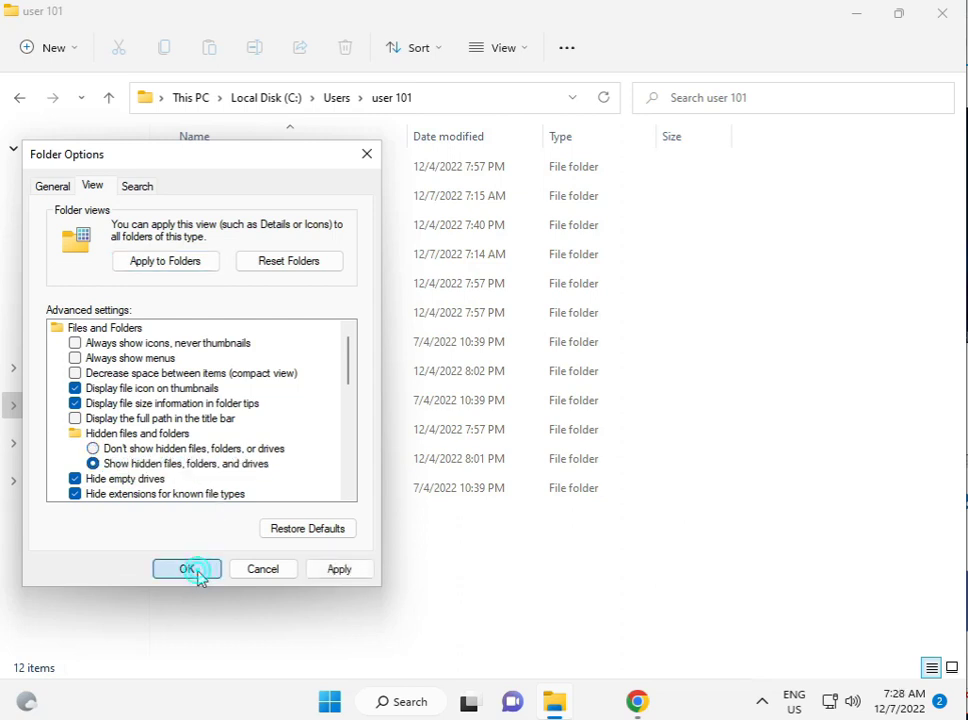
{"action": "left_click", "coordinate": [186, 568]}
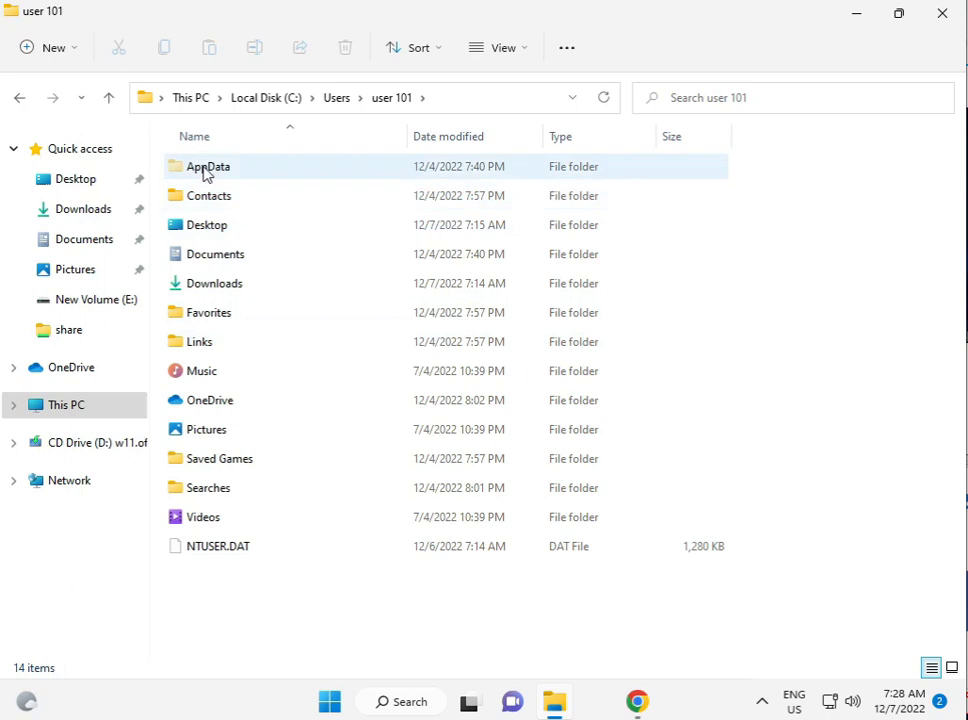
{"action": "left_click", "coordinate": [207, 166]}
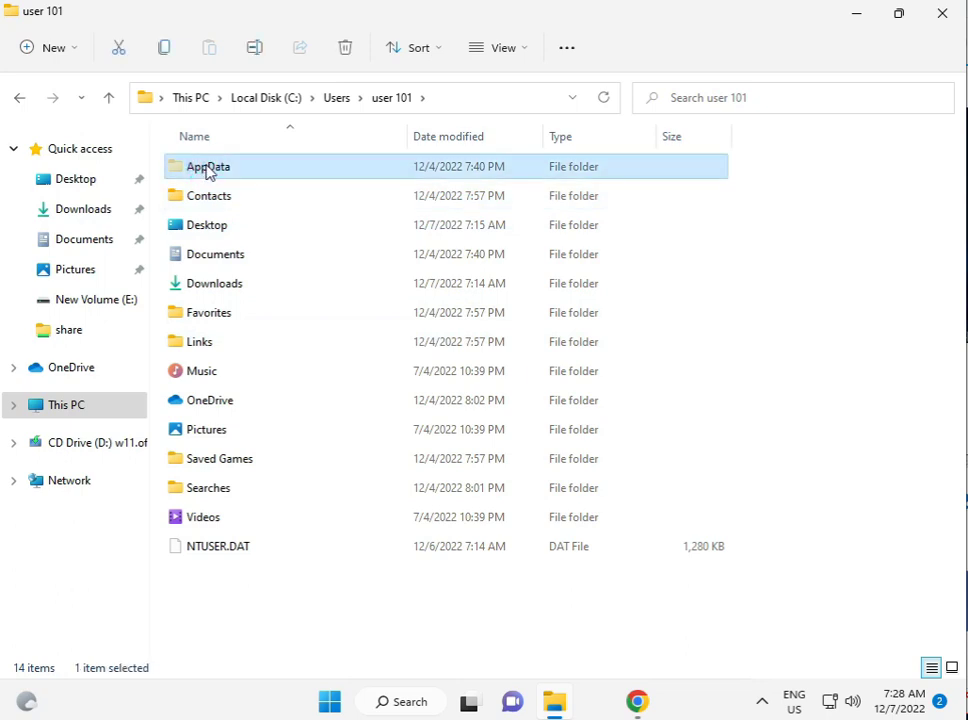
{"action": "mouse_move", "coordinate": [245, 170]}
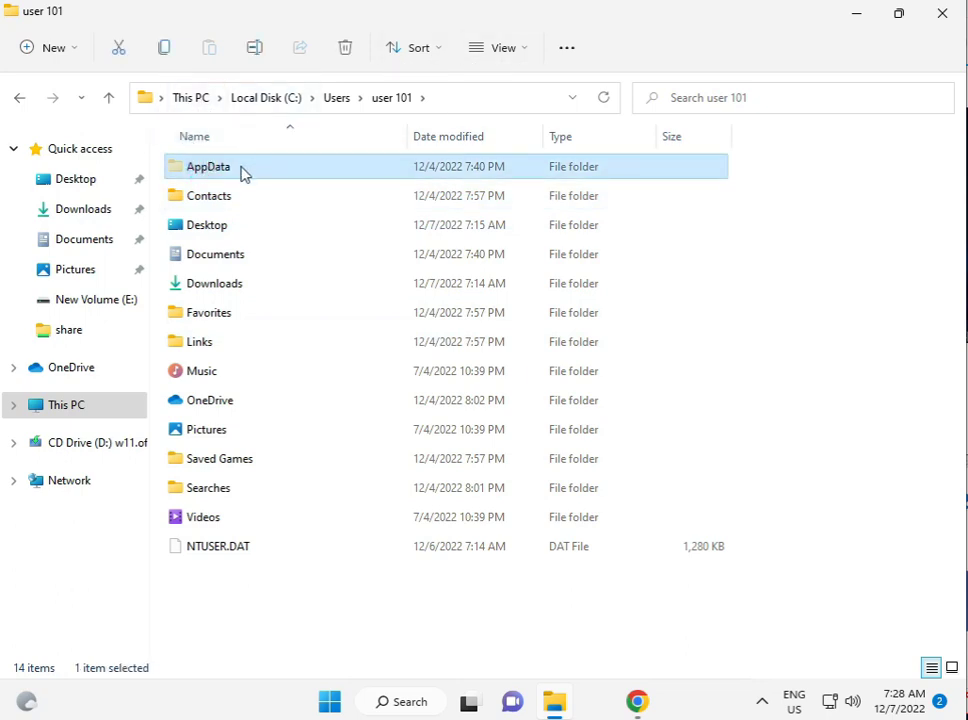
Step: Open AppData and edit the Local folder's Security permissions, checking the user and SYSTEM entries
{"action": "double_click", "coordinate": [208, 166]}
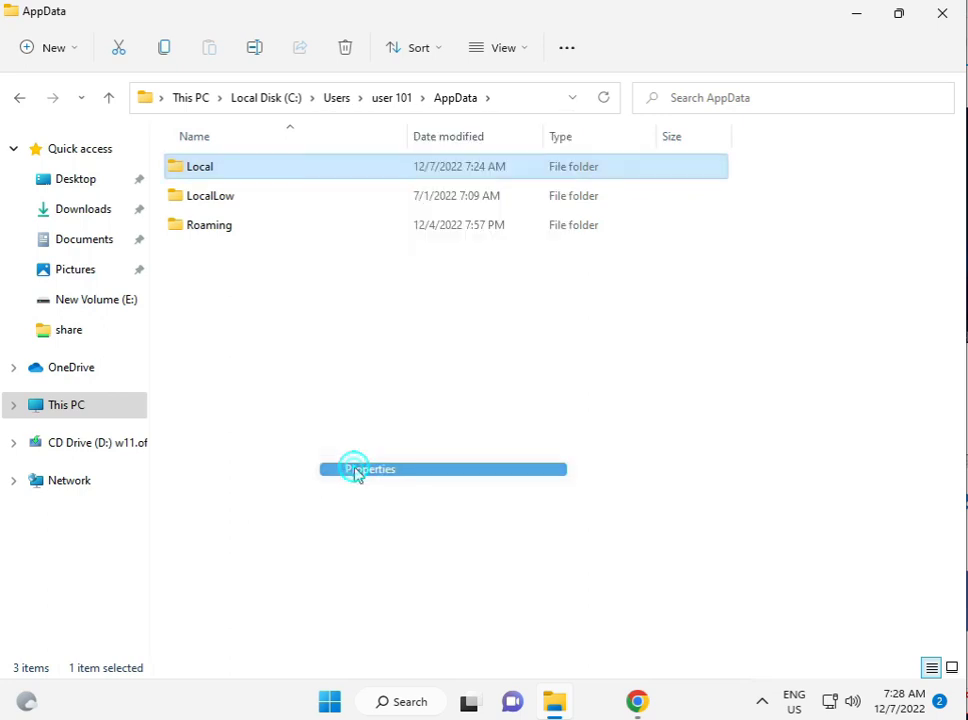
{"action": "left_click", "coordinate": [370, 468]}
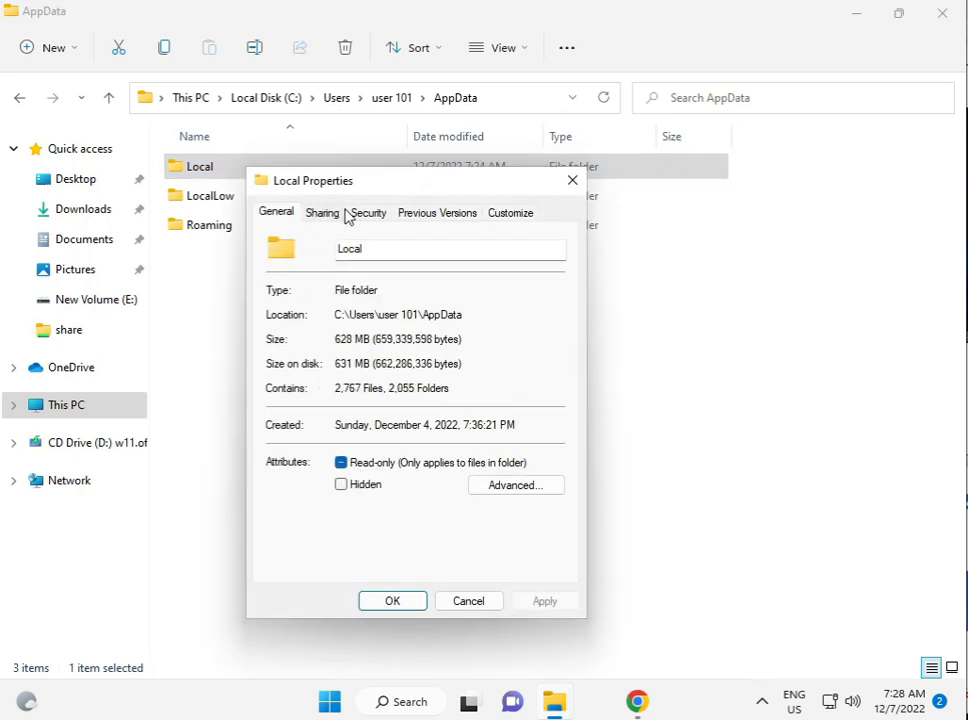
{"action": "left_click", "coordinate": [367, 212]}
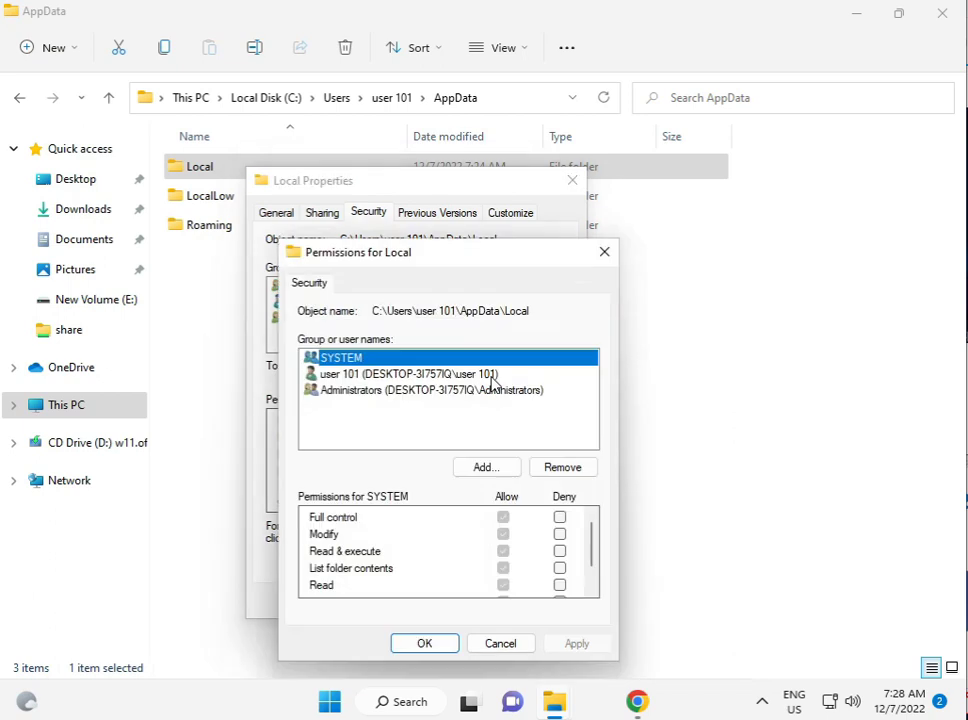
{"action": "left_click", "coordinate": [405, 373]}
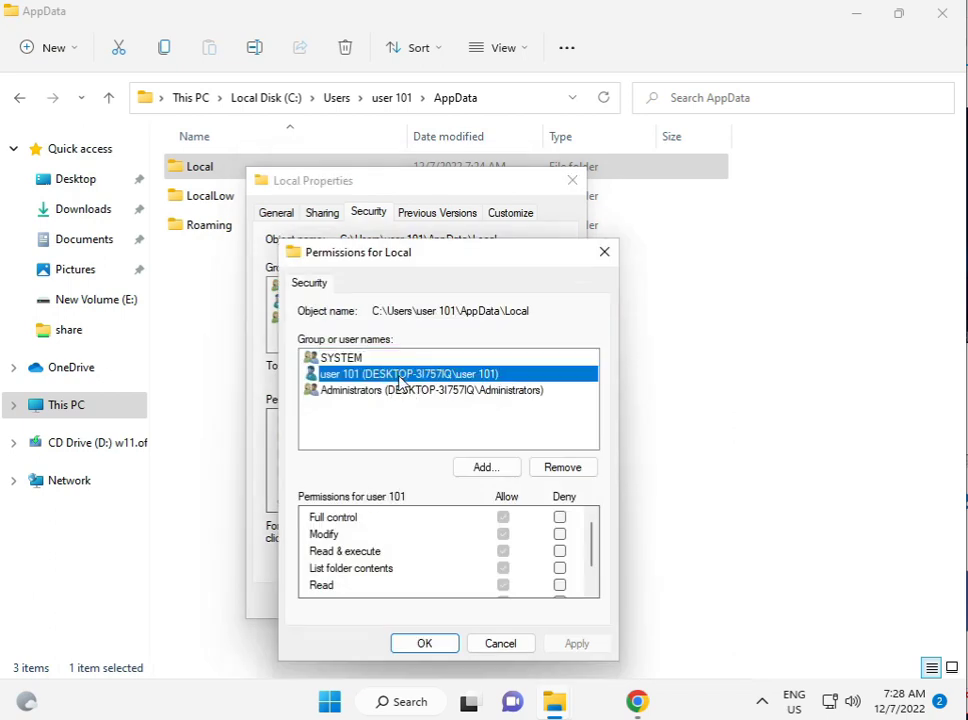
{"action": "left_click", "coordinate": [340, 357]}
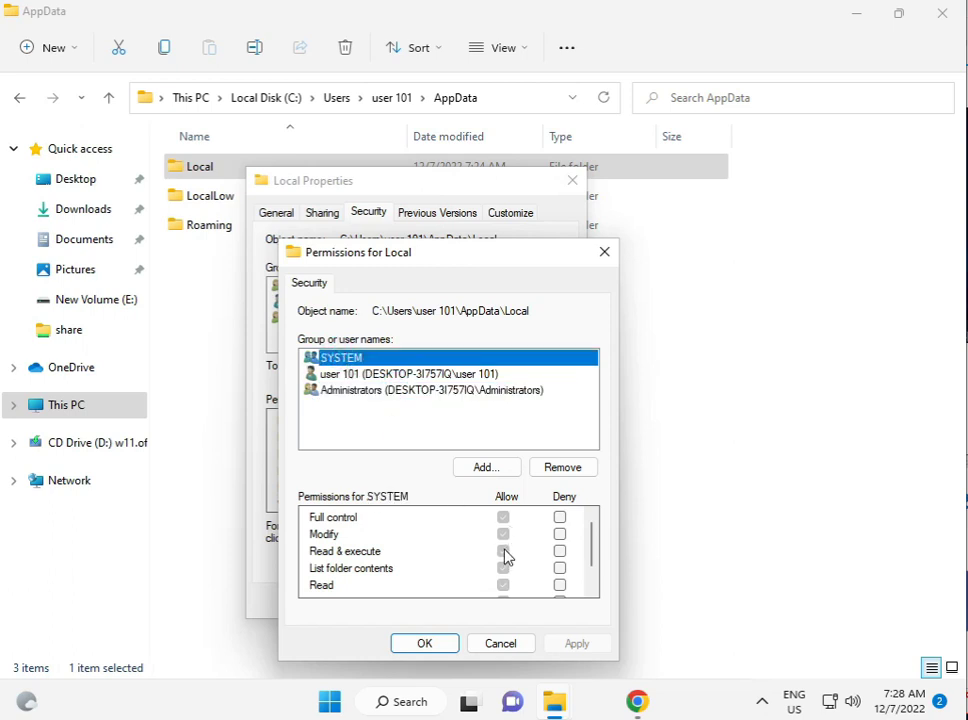
Step: Add the Everyone group to Local's permissions and tick Allow for Full control
{"action": "left_click", "coordinate": [486, 467]}
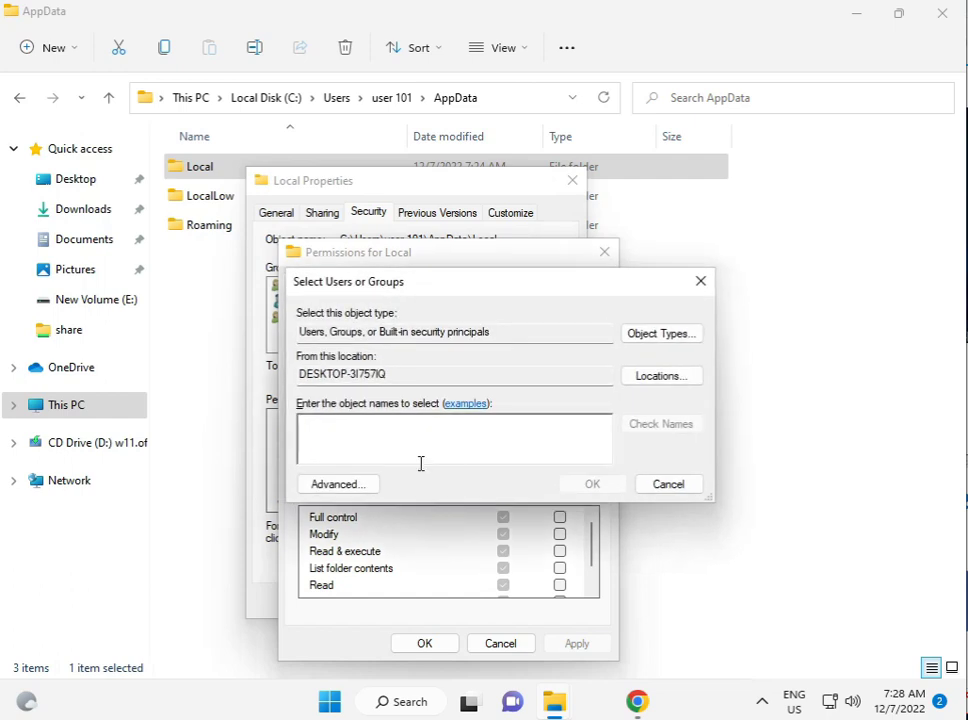
{"action": "type", "text": "ev"}
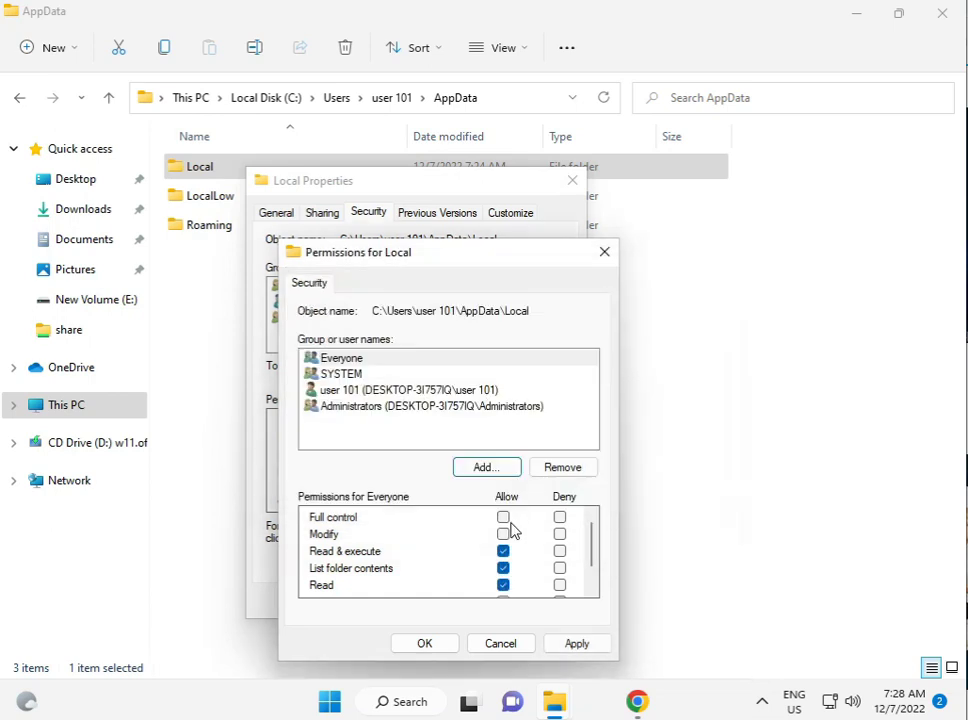
{"action": "left_click", "coordinate": [504, 517]}
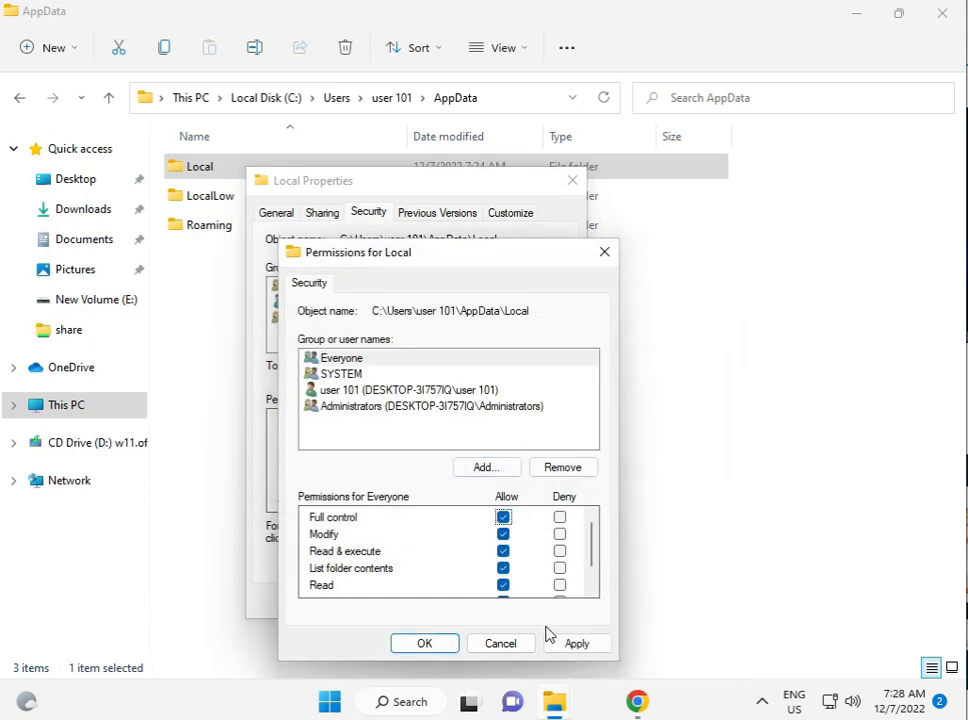
Step: Apply Everyone's Full control to the Local folder, skipping two access-denied errors, and confirm
{"action": "left_click", "coordinate": [577, 643]}
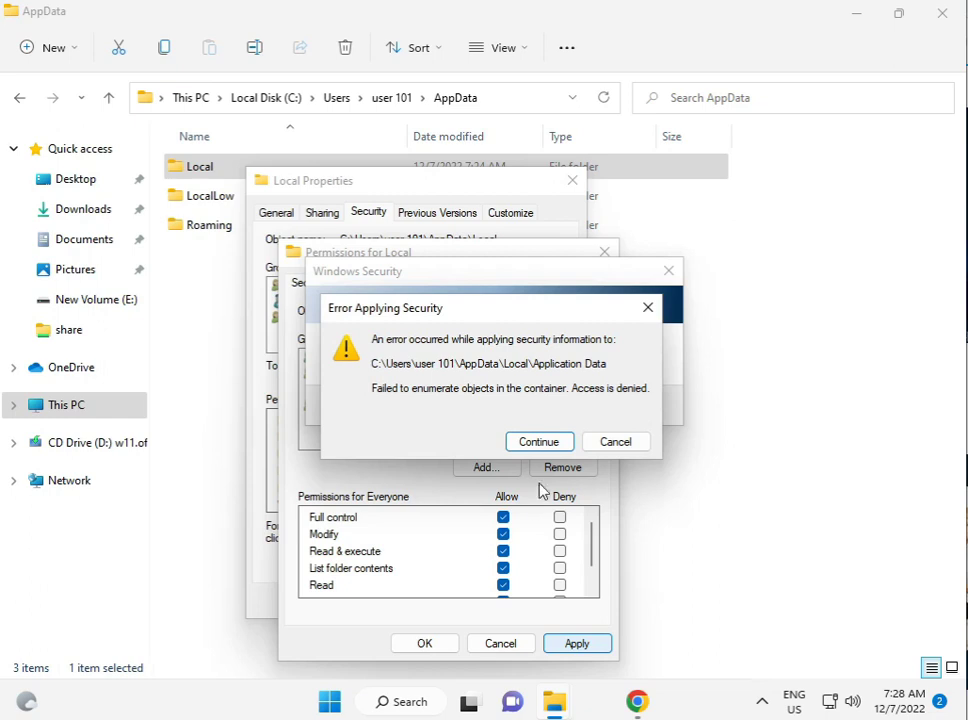
{"action": "left_click", "coordinate": [539, 441]}
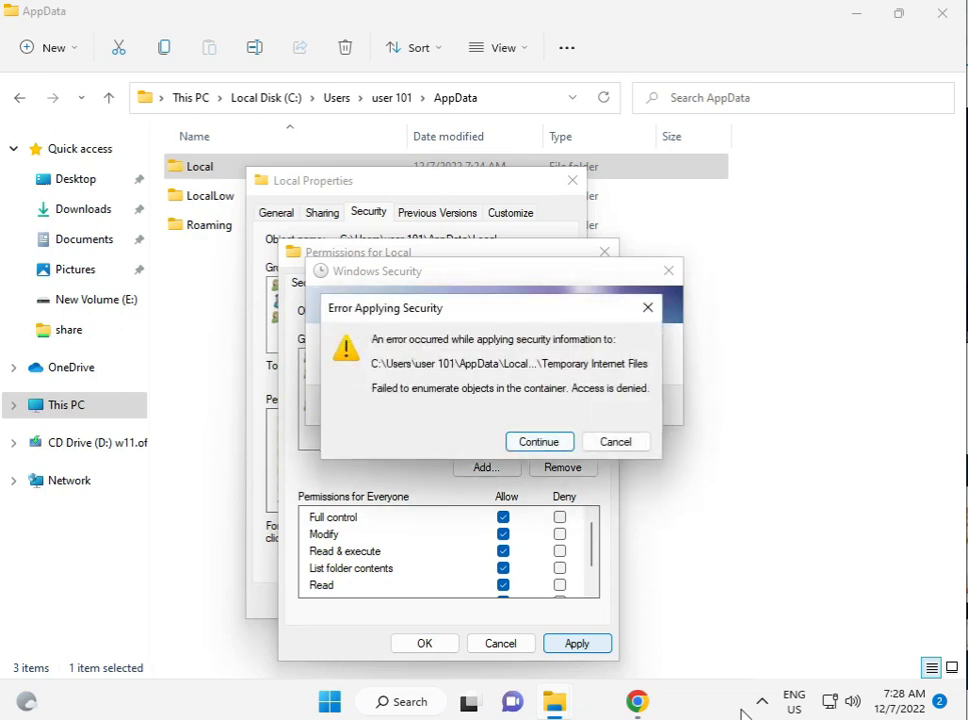
{"action": "left_click", "coordinate": [539, 441]}
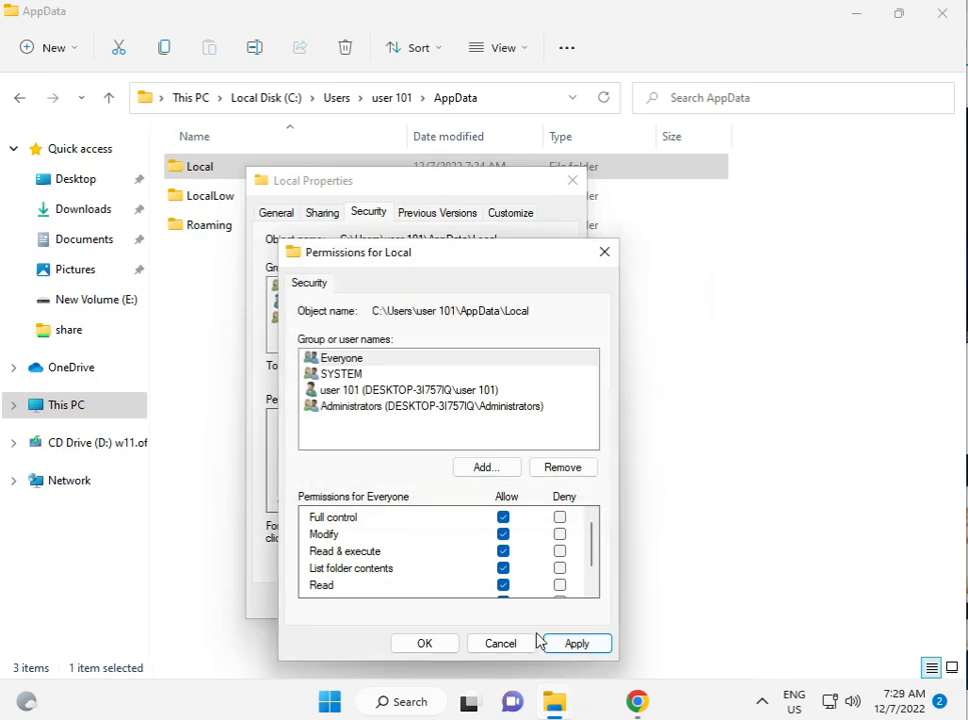
{"action": "left_click", "coordinate": [576, 643]}
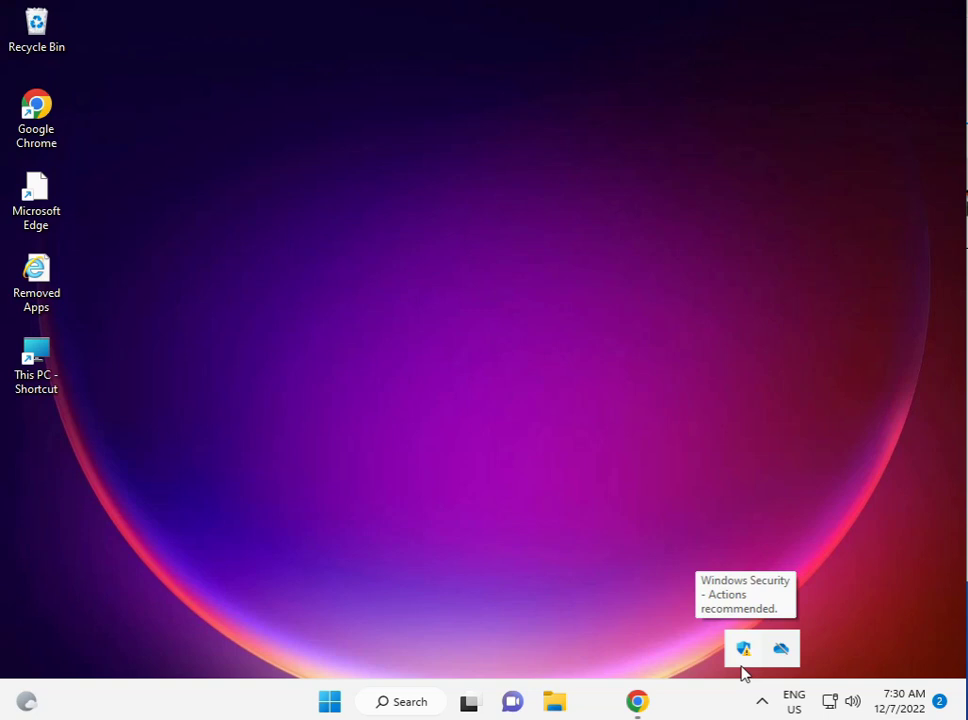
{"action": "right_click", "coordinate": [742, 648]}
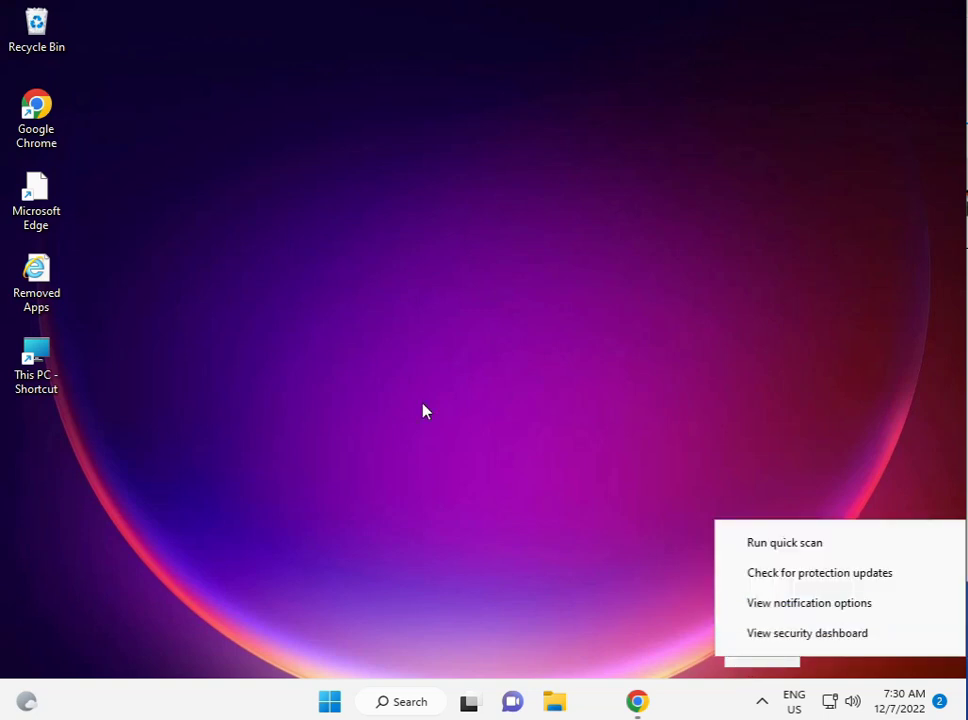
{"action": "left_click", "coordinate": [420, 406]}
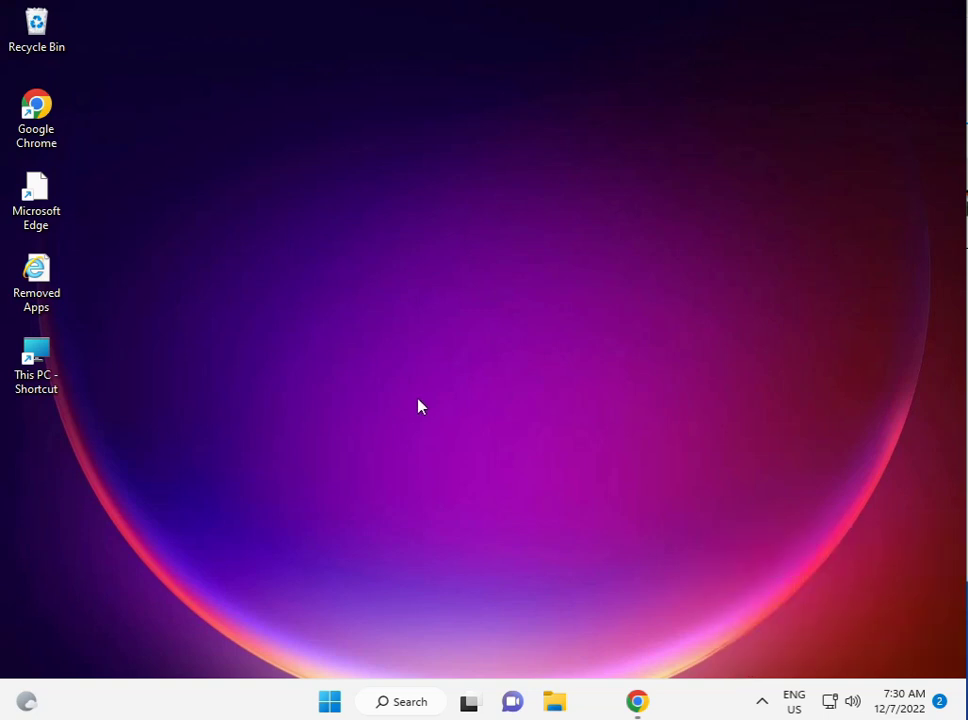